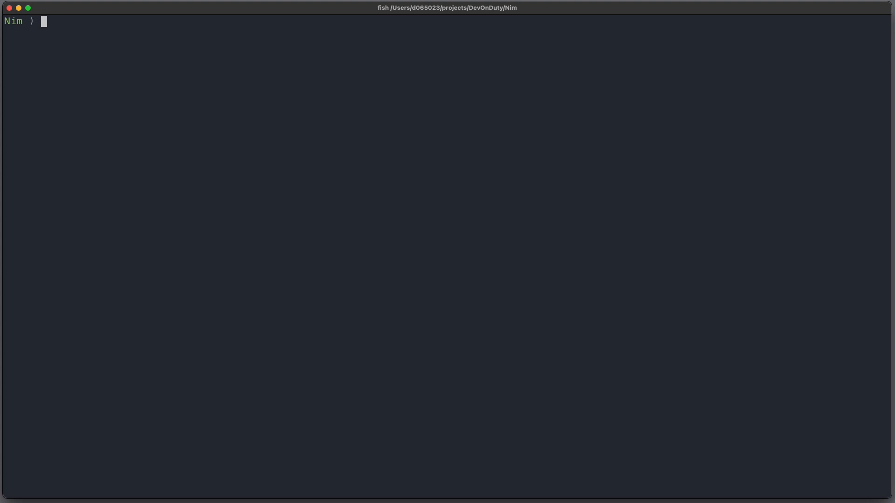
Create the binary nimble package WebServer, described as a simple web server, then cd into it
text(nimble init WebServer)
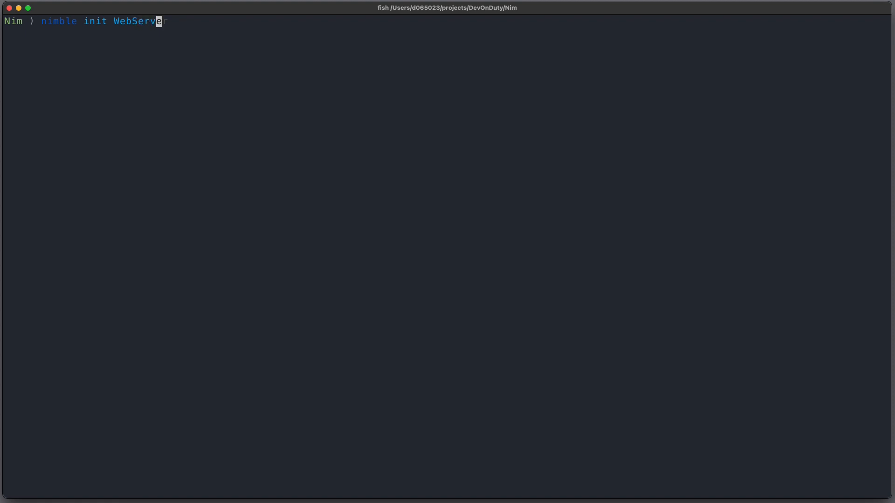
text(r)
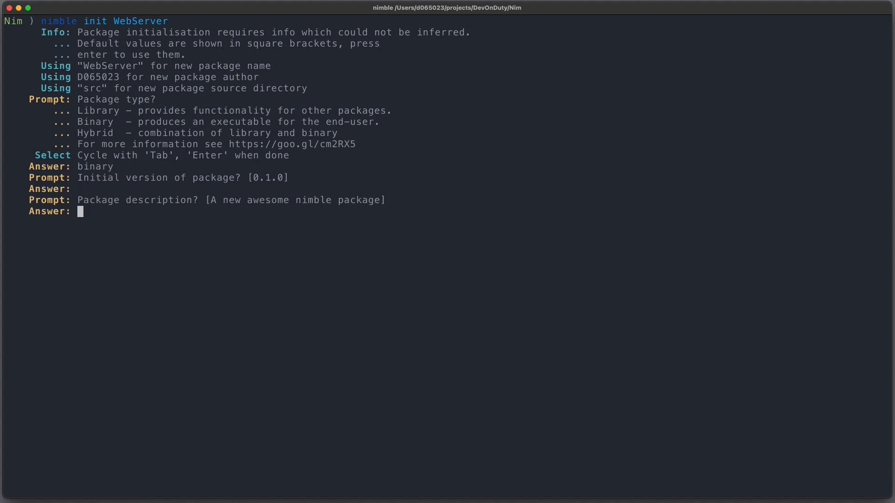
text(A simple web server)
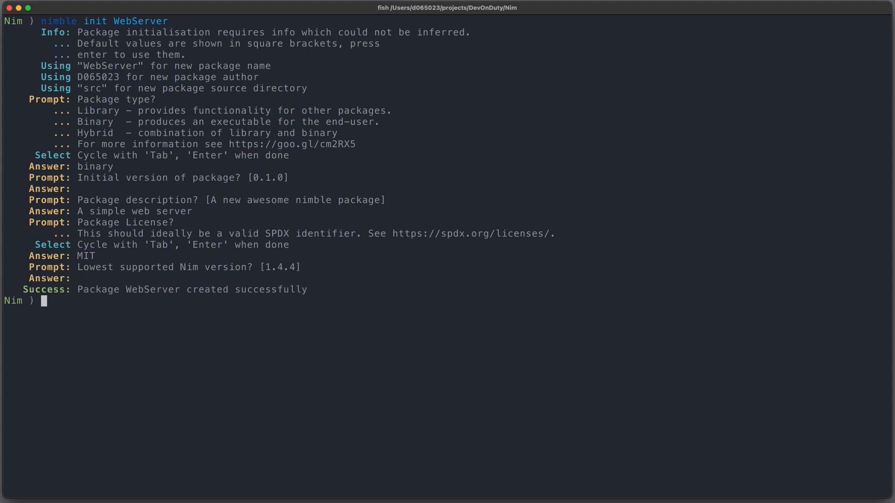
text(cd WebServer/)
text(ls)
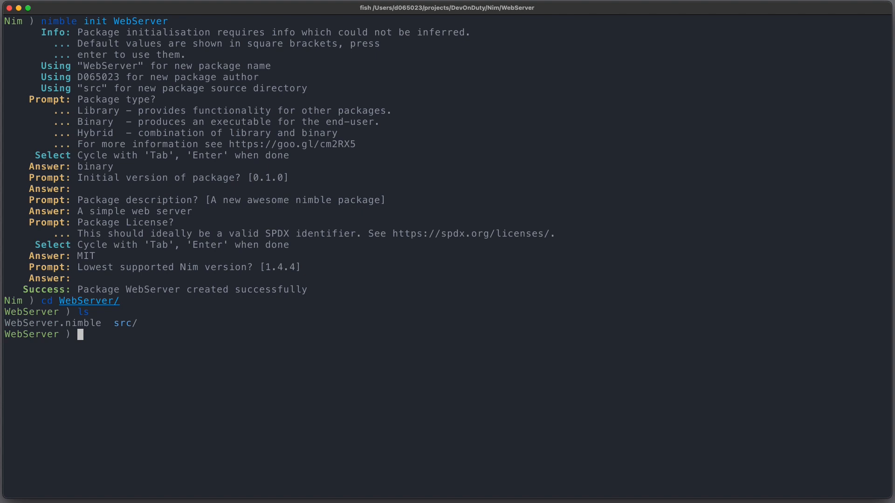
text(v slides.md)
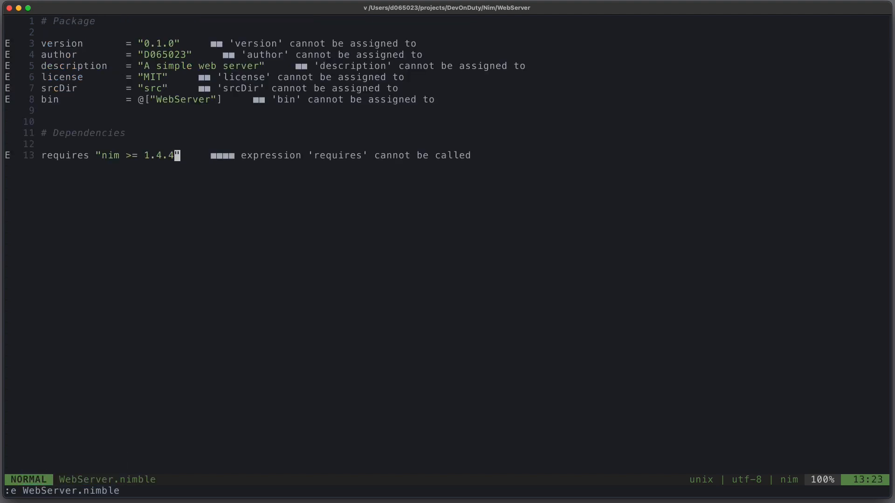
Add "jester" and "norm" to the requires line and run nimble install in a terminal split
text(, "jester")
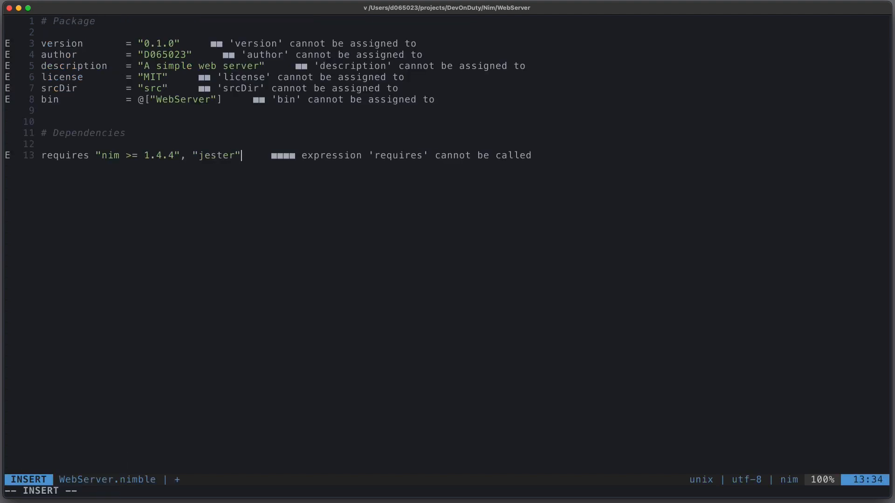
text(, "norm")
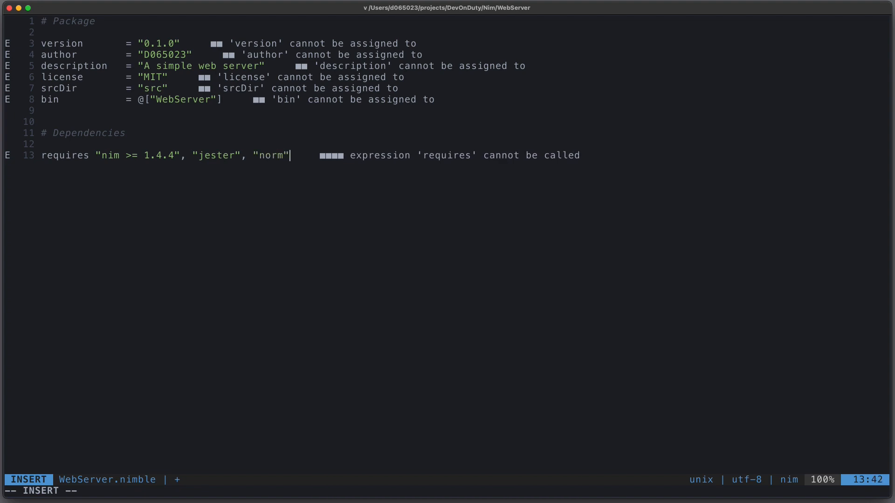
key(Escape)
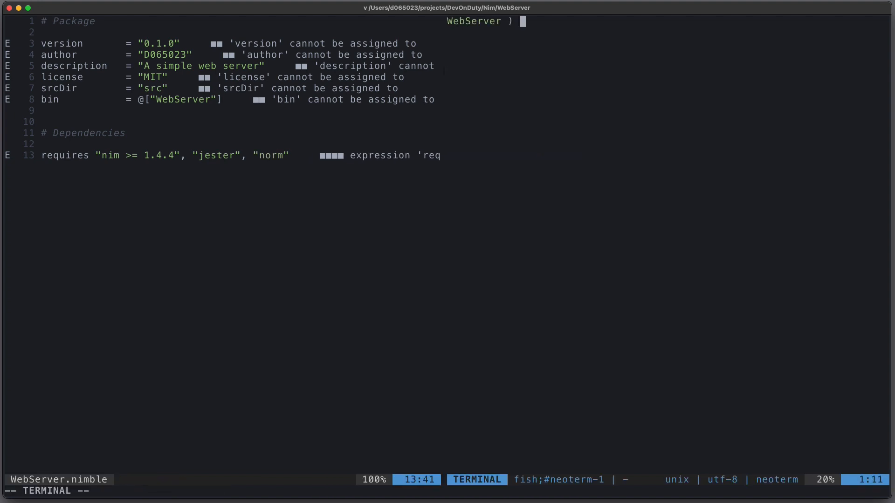
text(nimble install)
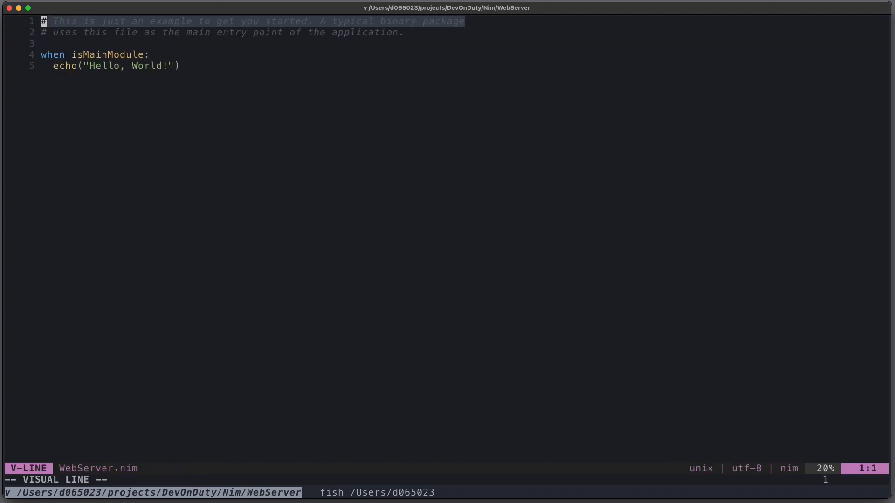
Delete the example starter code and import htmlgen and jester
key(d)
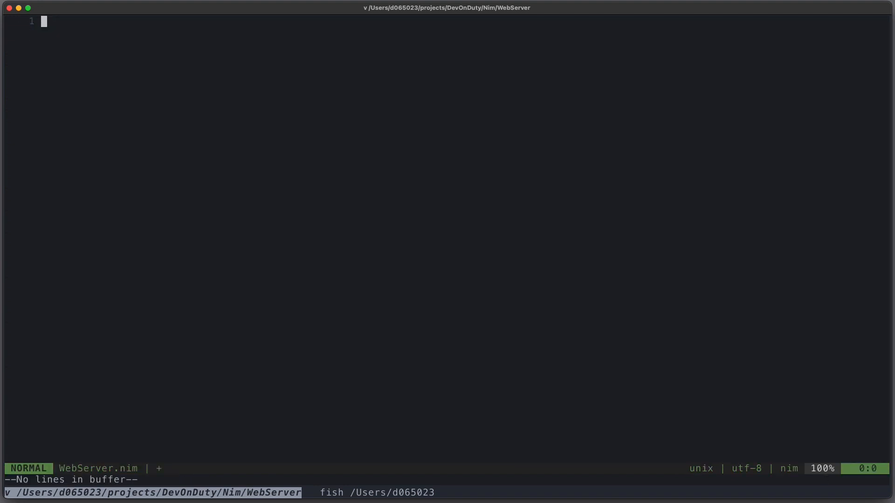
text(import html)
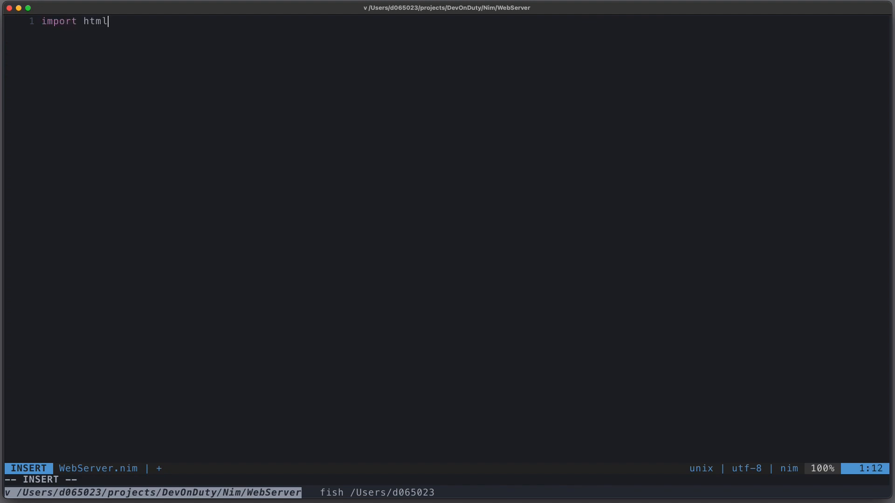
text(gen)
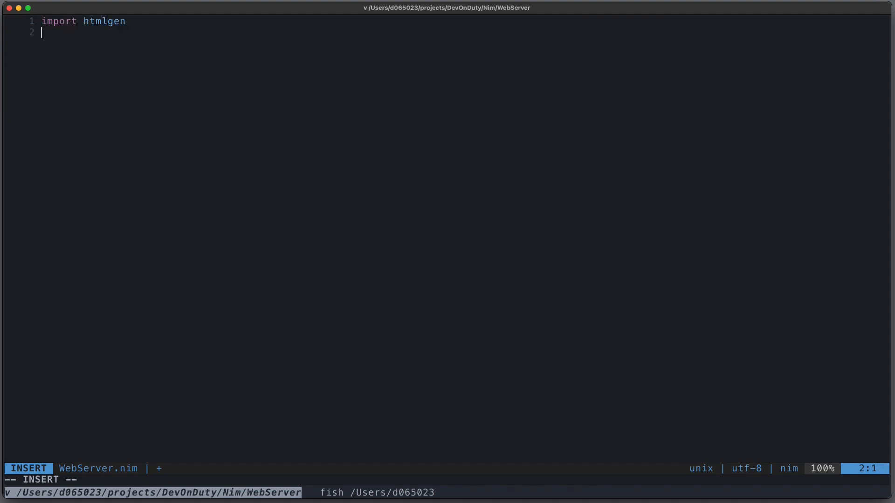
text(import jeste)
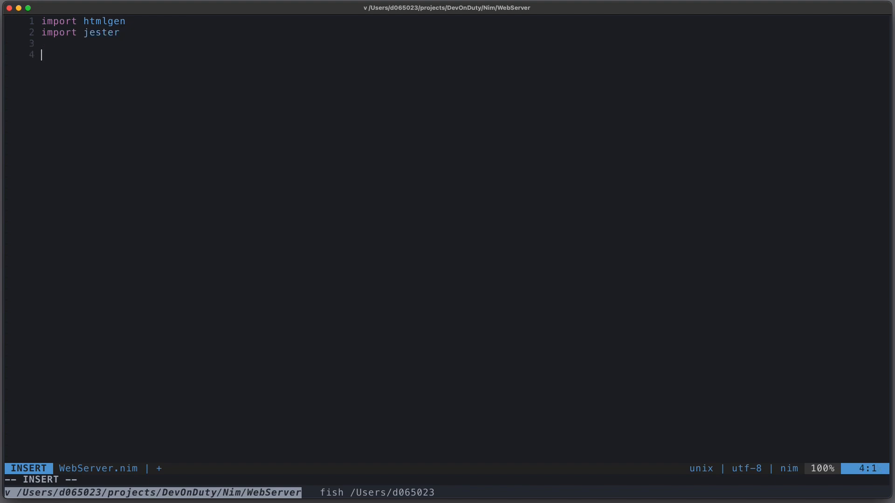
Add a routes block where get "/" responds with h1("Welcome to Employee Central")
text(route)
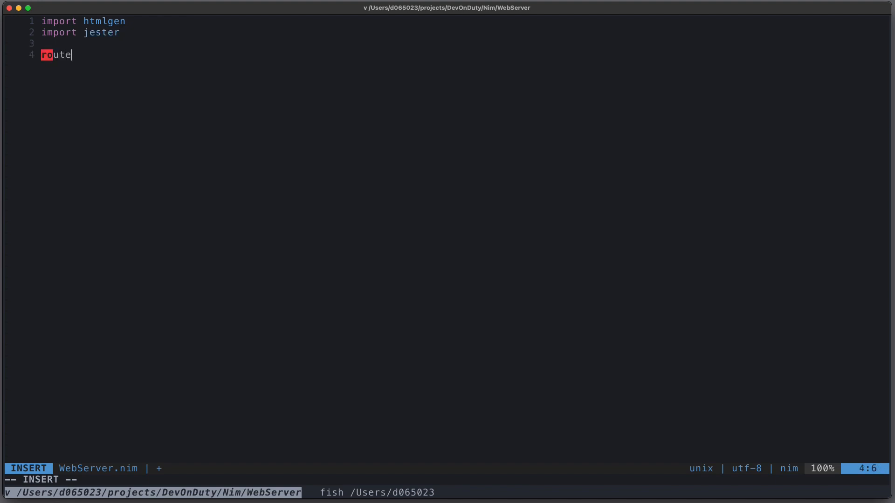
text(s:)
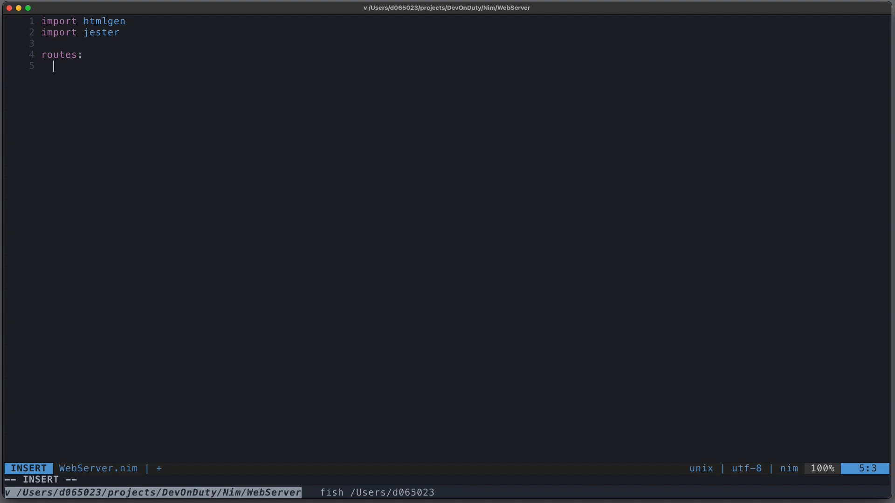
text(get "/)
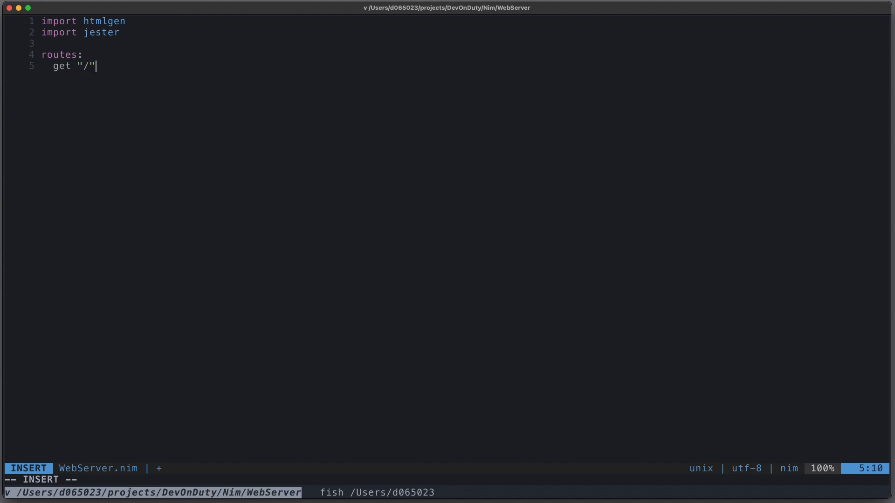
text(:)
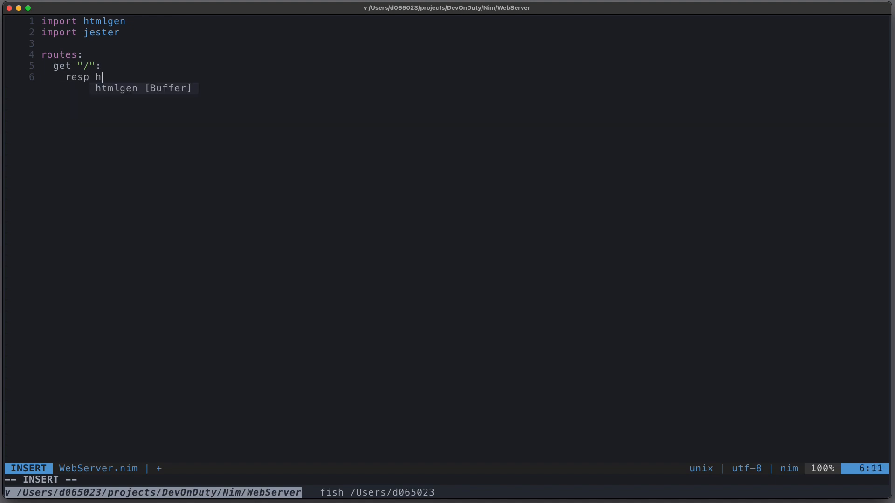
text(1)
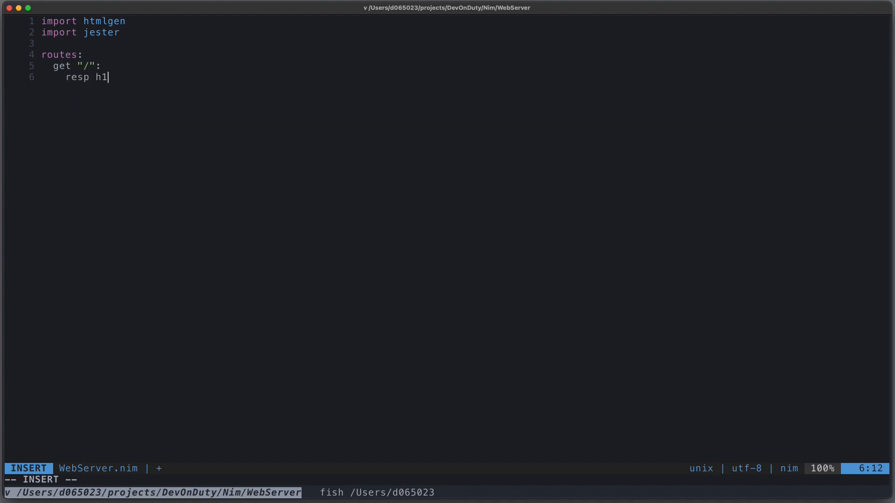
text(("Welcome to Employee Central)
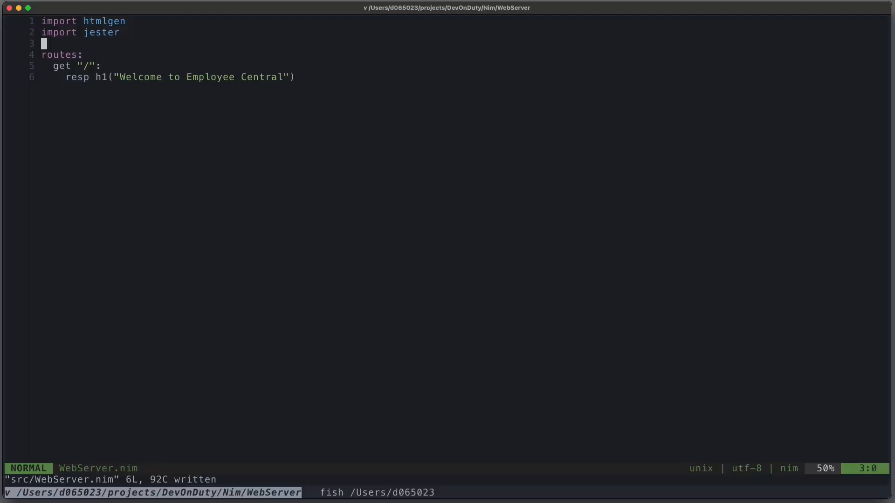
Import norm model and sqlite, and define Employee with firstName and lastName strings
text(import norm/)
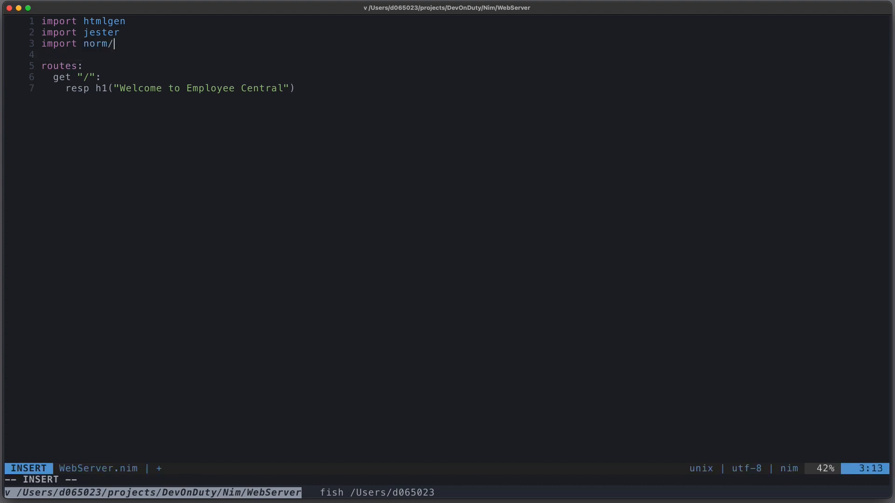
text([model, sqlite)
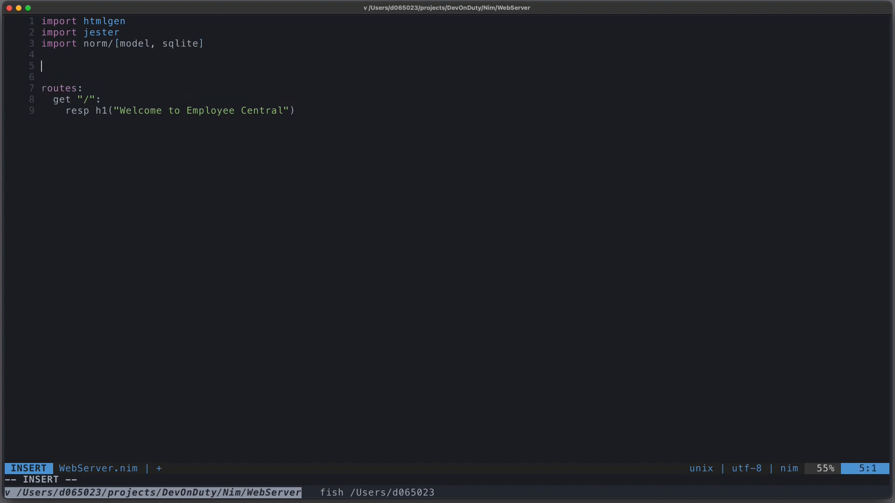
text(type)
text(Employee = ref object of Model)
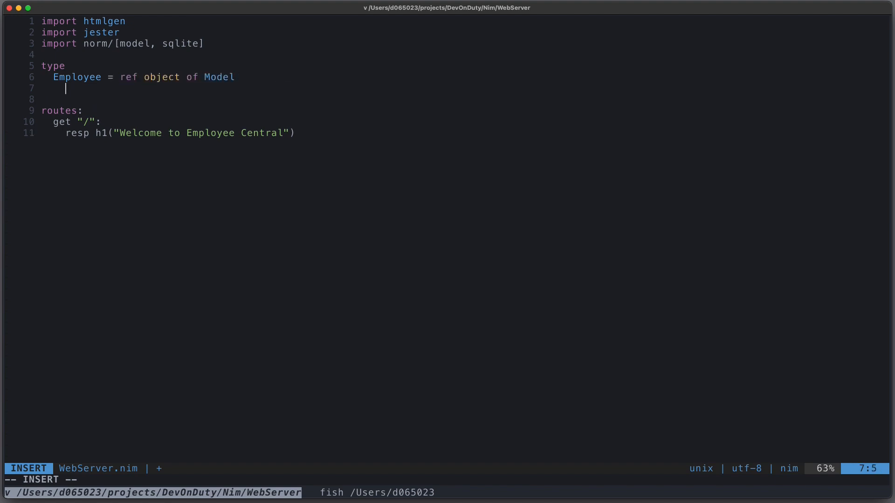
text(firs)
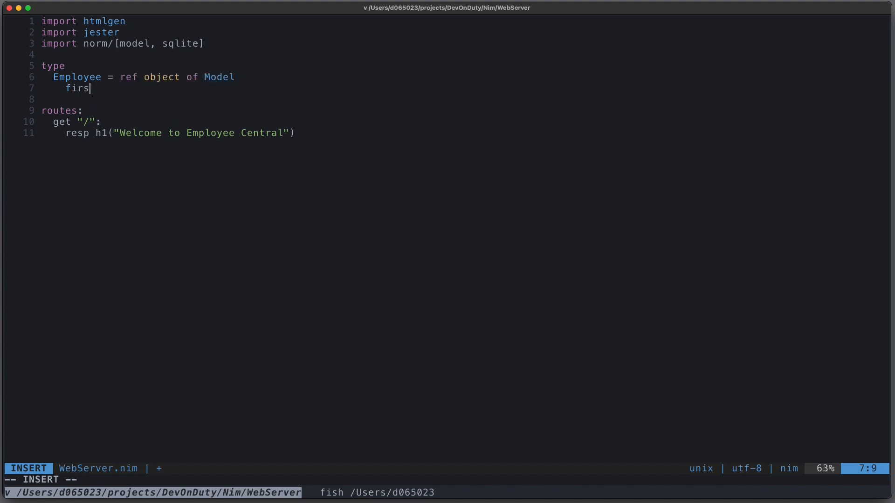
text(tName, last)
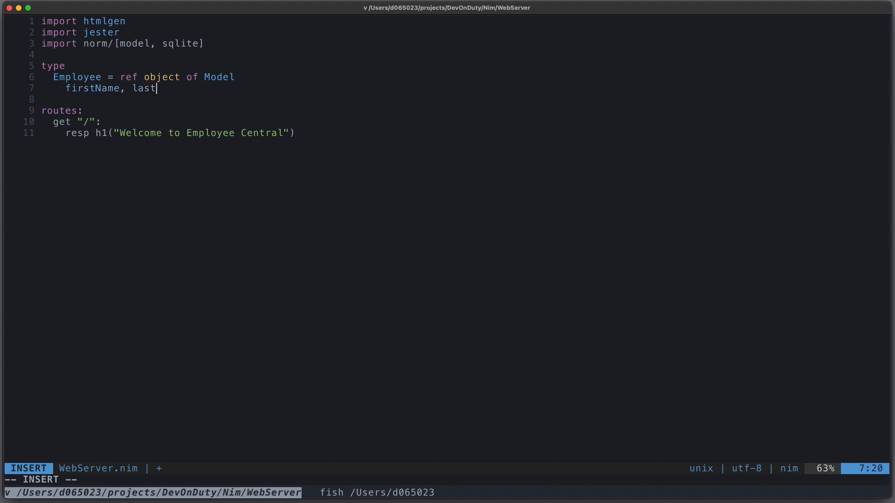
text(Name: string)
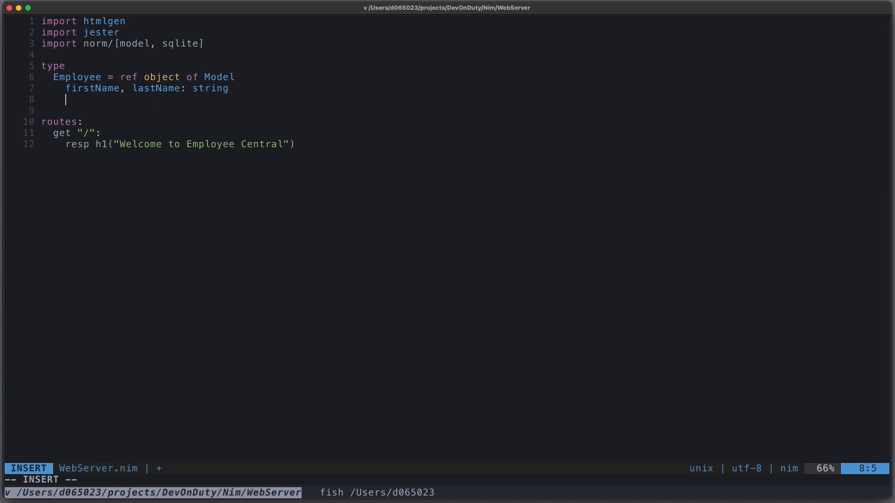
Add a company: Company field, define the Company model, and start func newCompany(name = "")
text(company)
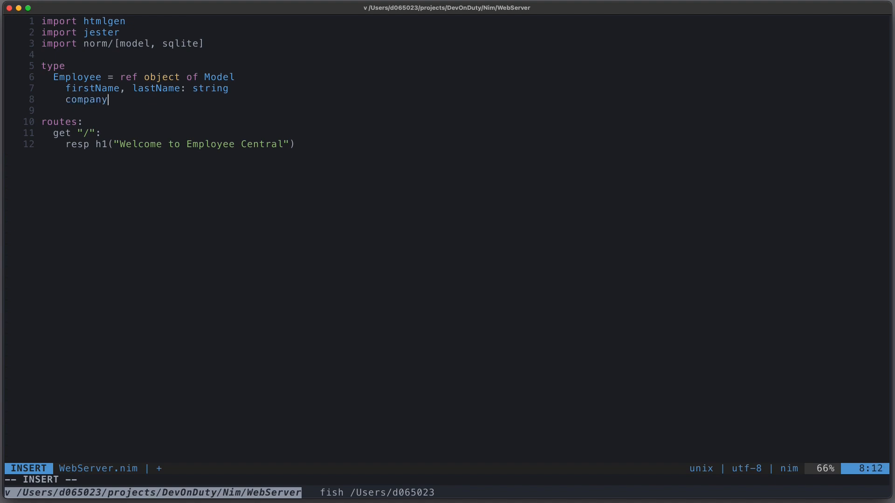
text(: Comm)
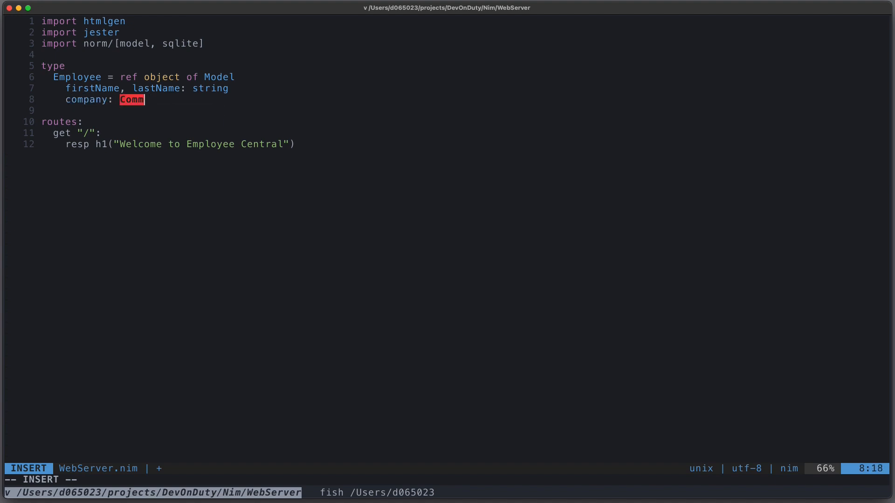
text(any)
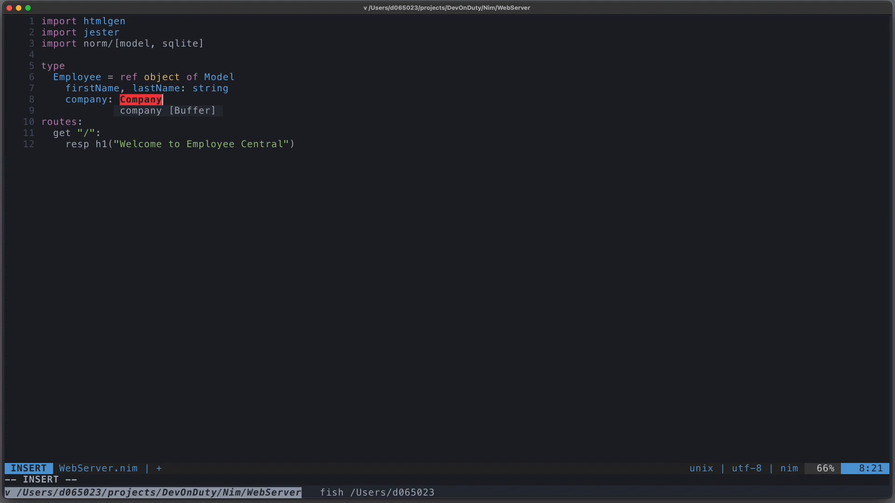
text(Company = ref object of Model)
text(func)
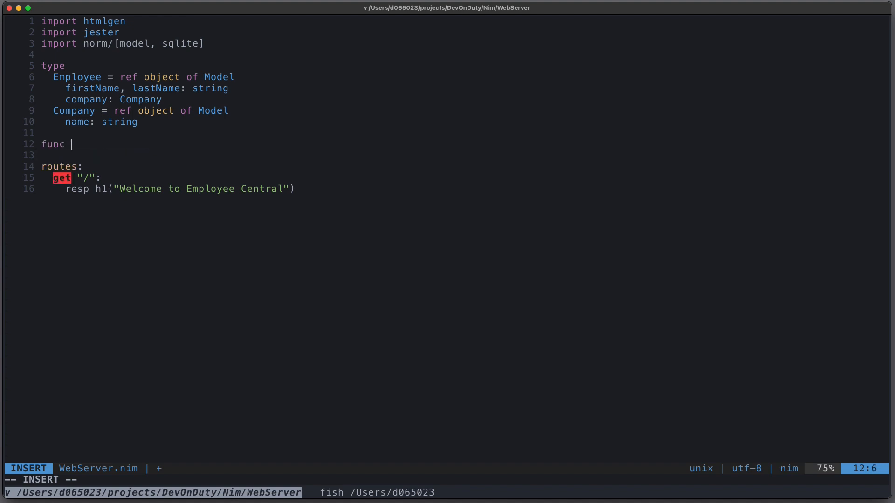
text(newCompan)
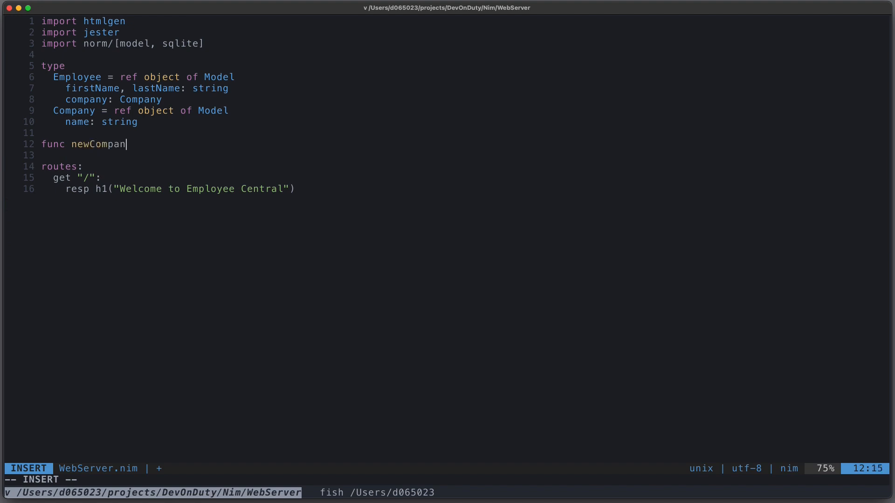
text(y(name =)
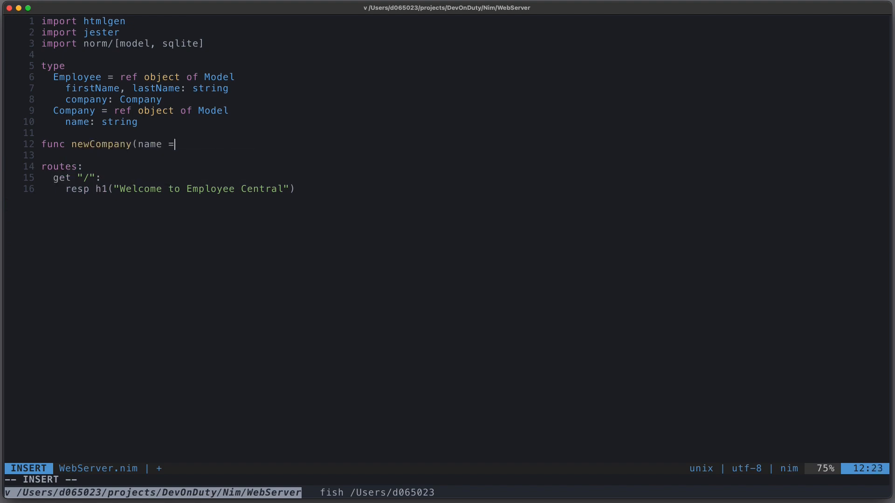
Finish newCompany with return type Company and body Company(name: name)
text(""):)
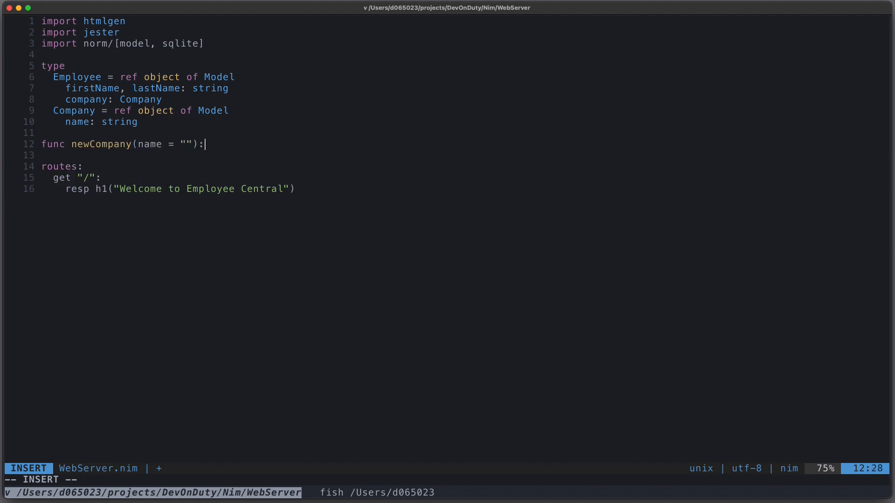
text(Company =)
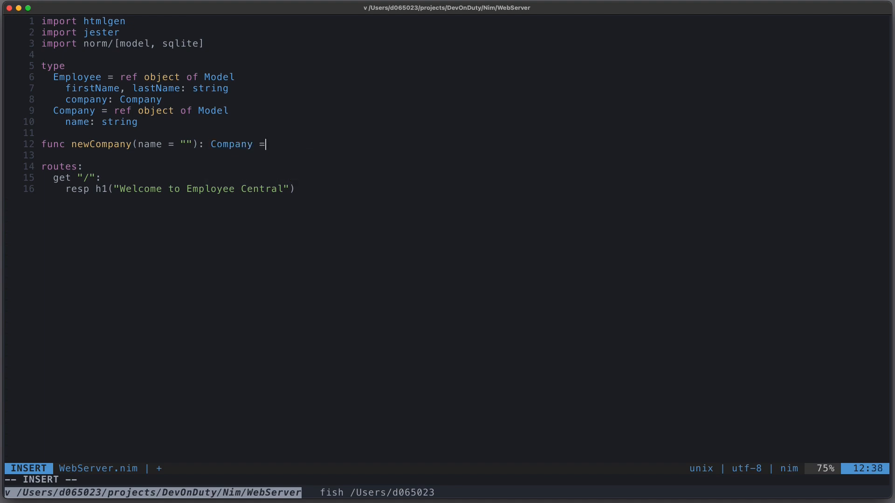
text(Com)
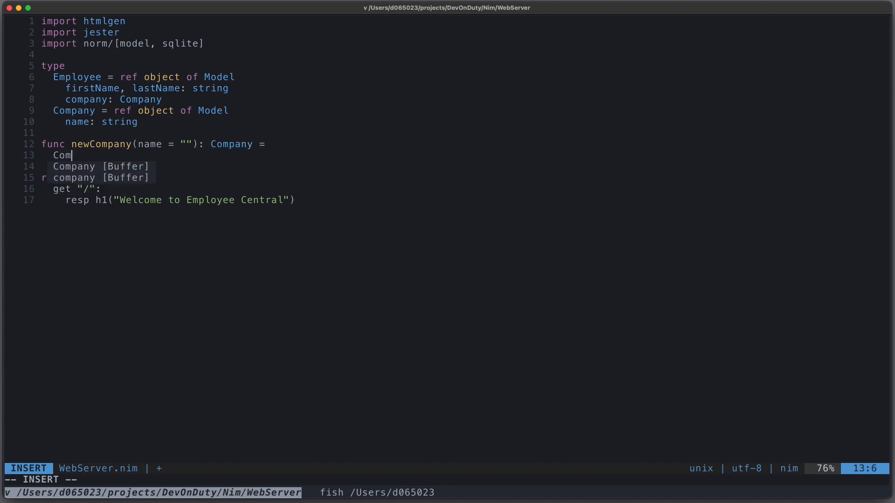
text(pany(name: name)
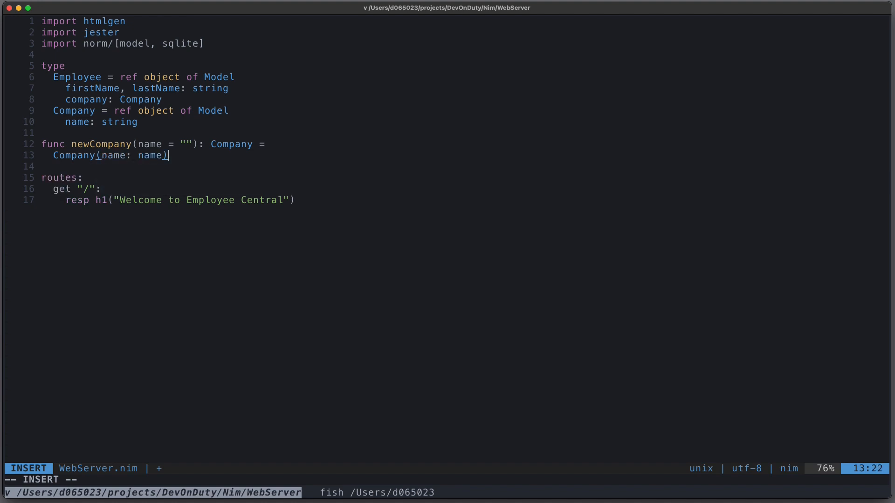
Write the newEmployee signature with empty firstName/lastName defaults and company = newCompany()
text(func)
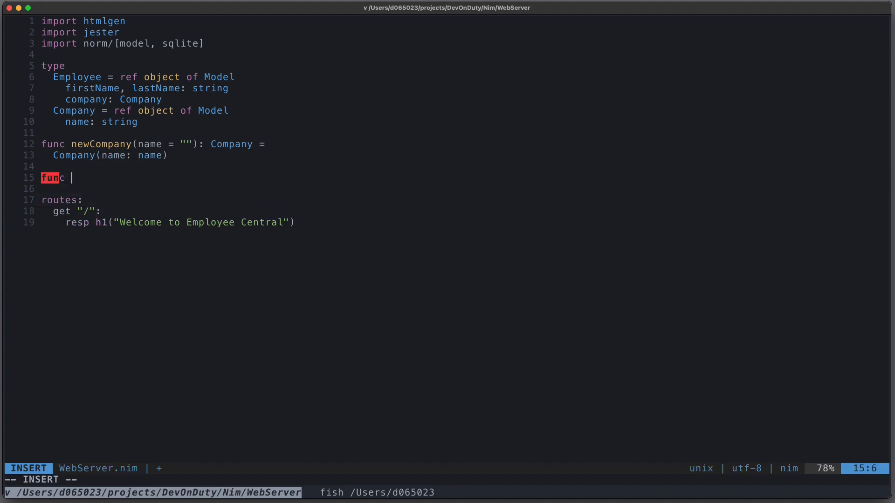
text(newEmploye)
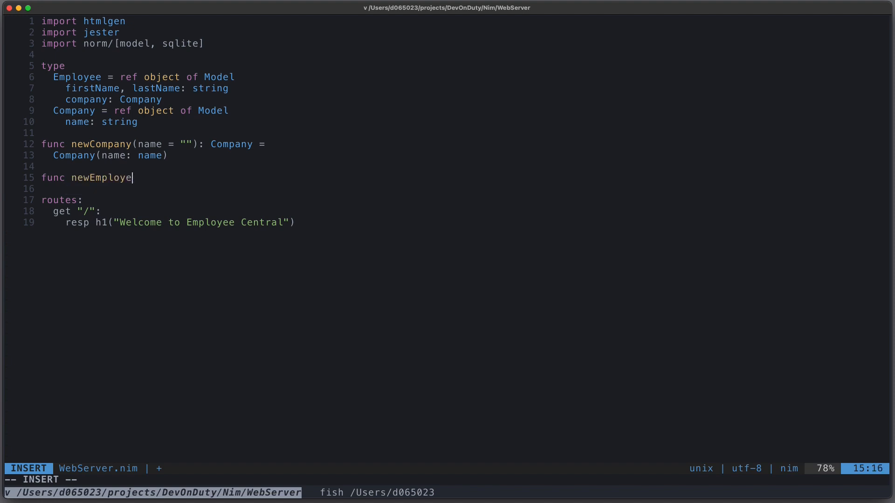
text(e(firstName =)
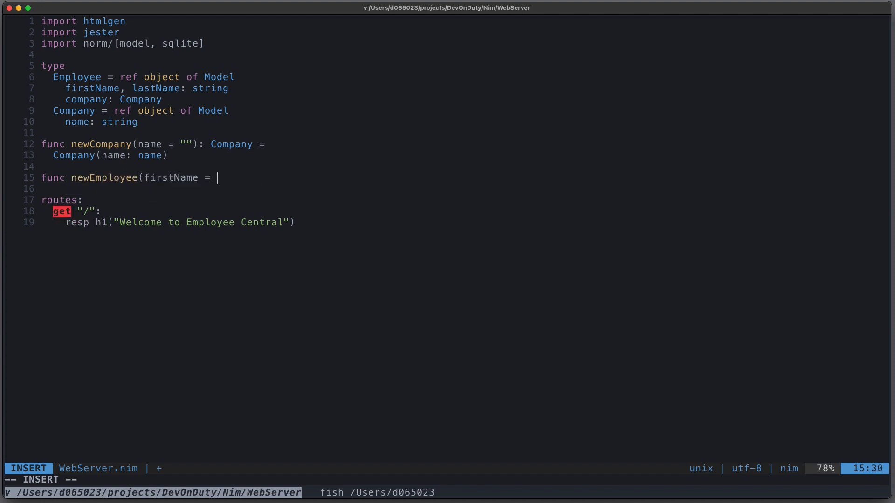
text("", ls)
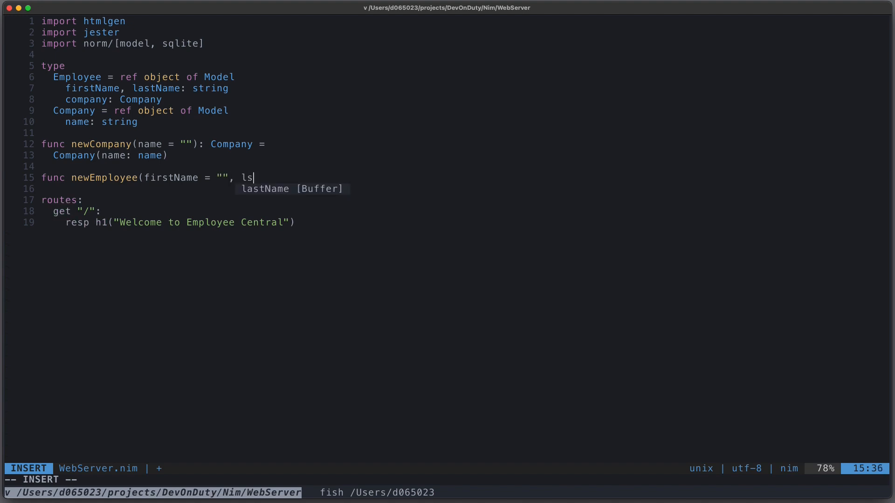
text(astName = "", company =)
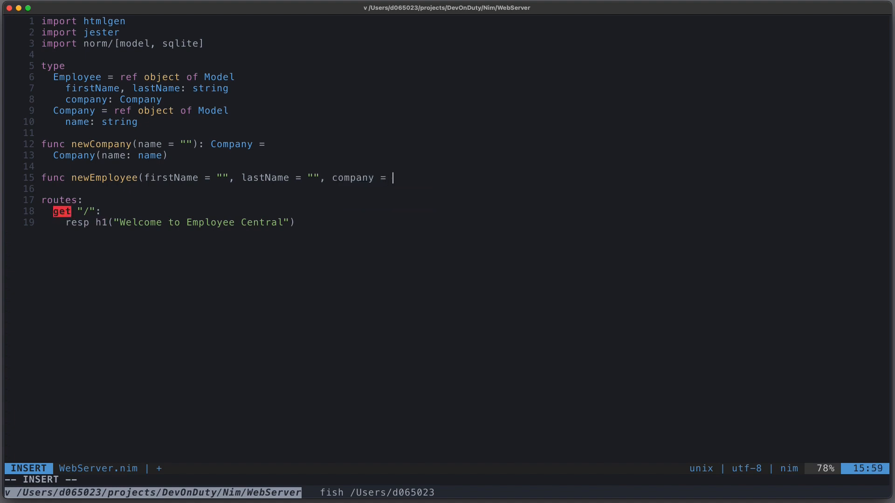
text(newCompany()):)
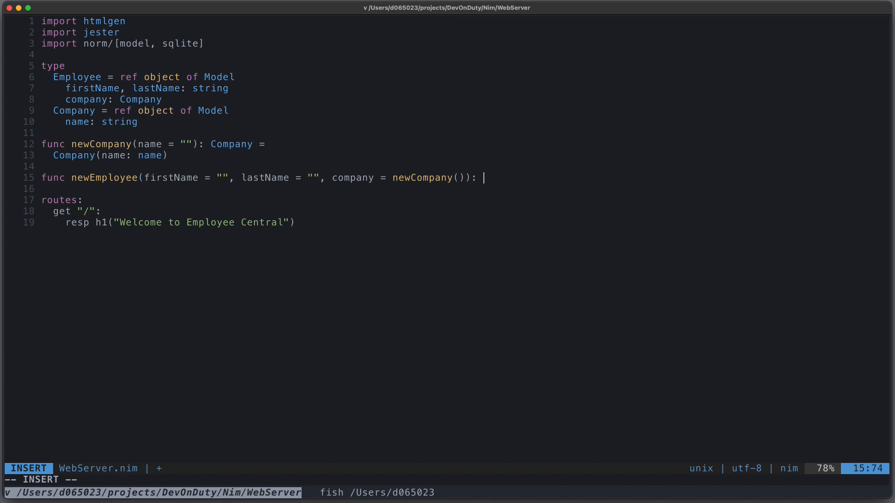
Make newEmployee return Employee(firstName: firstName, lastName: lastName, company: company)
text(Employee =)
click(463, 189)
text(Employee(fi)
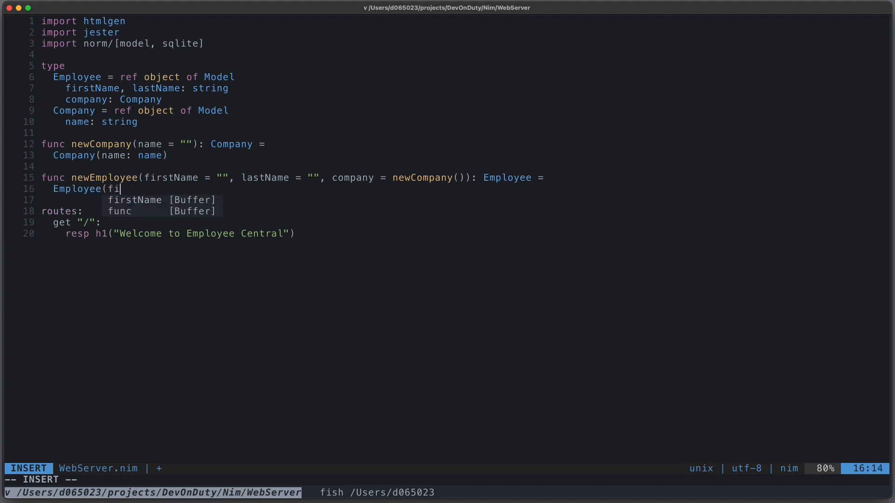
key(Tab)
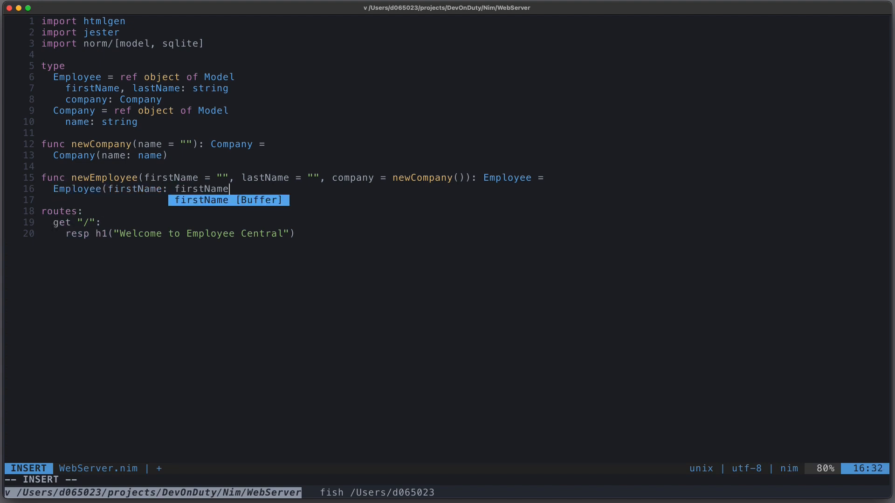
text(, lastName: las)
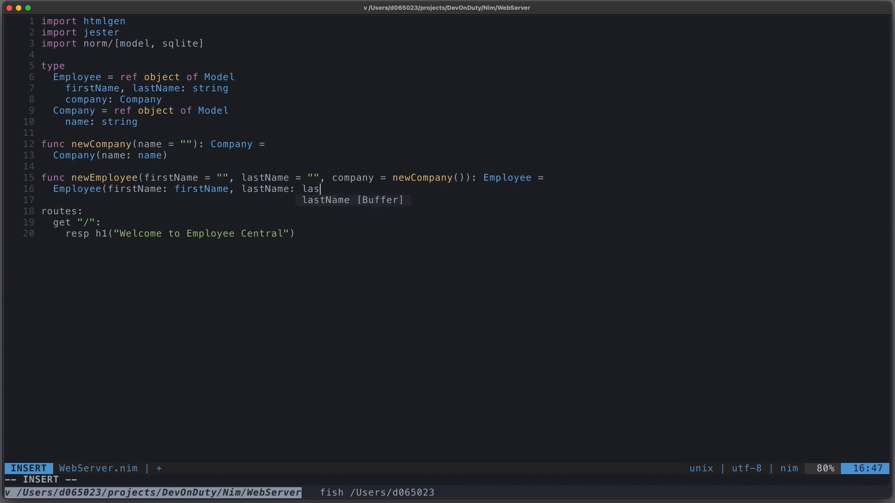
text(tName, company: company)
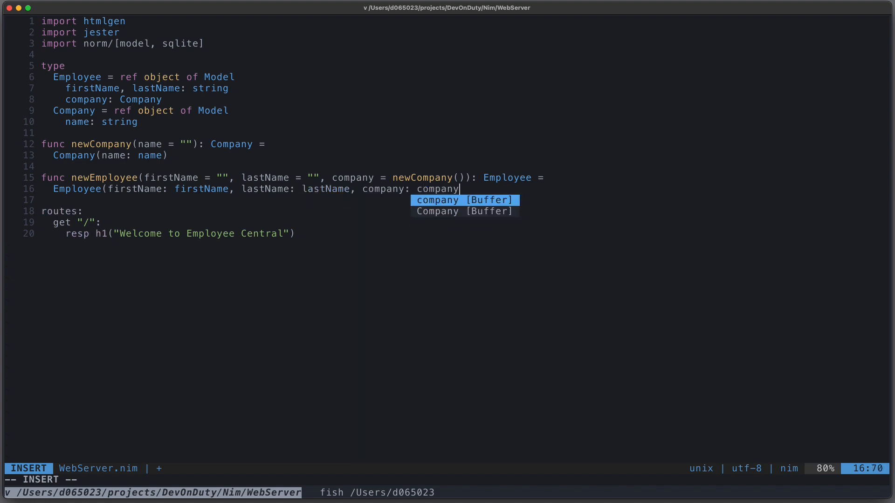
key(Escape)
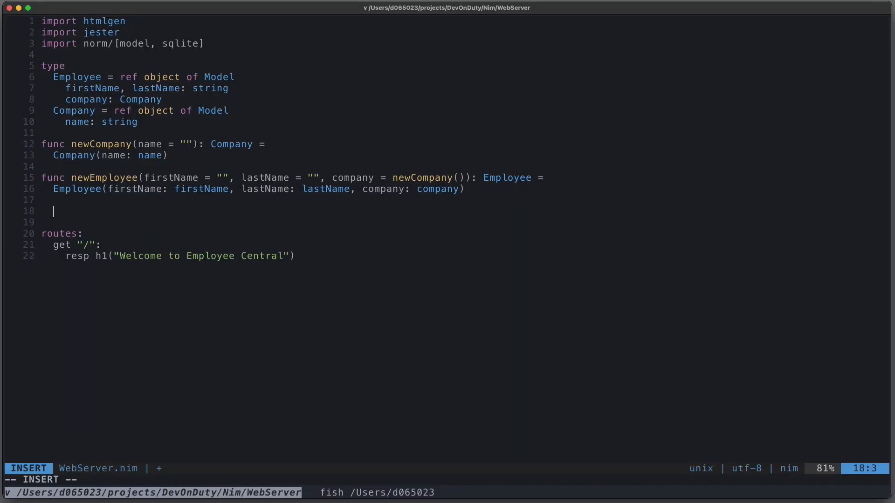
Add let dbConn = open(":memory:", "", "", "") and save WebServer.nim
text(let dbCon)
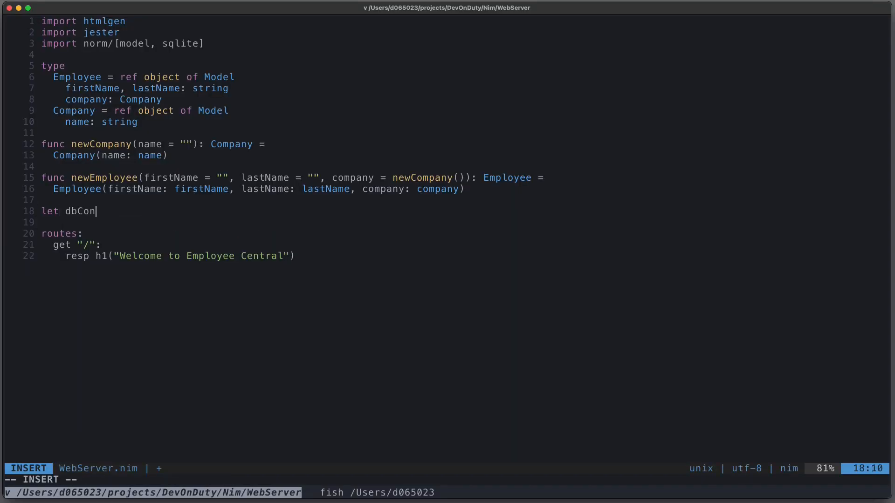
text(n = open(")
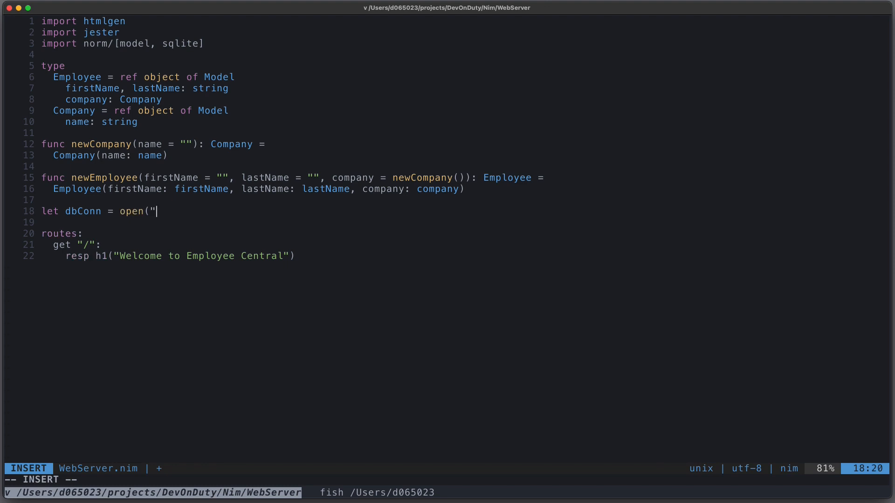
text(:memory:",)
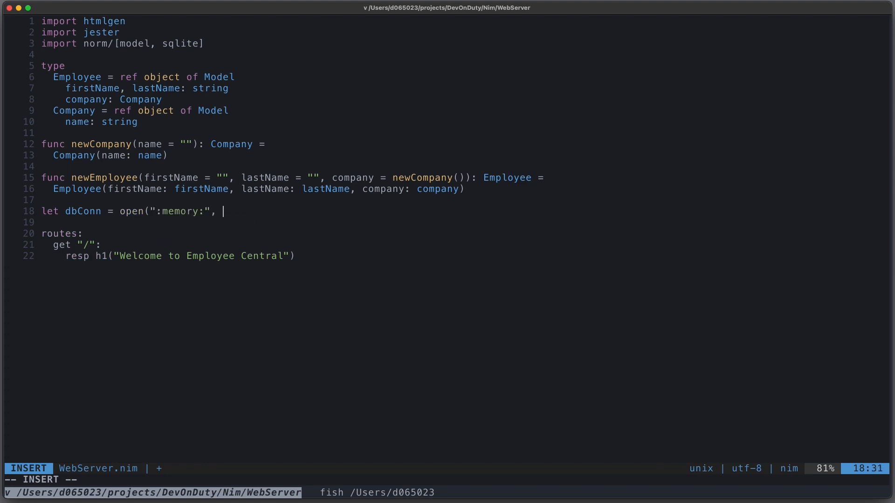
text("", "")
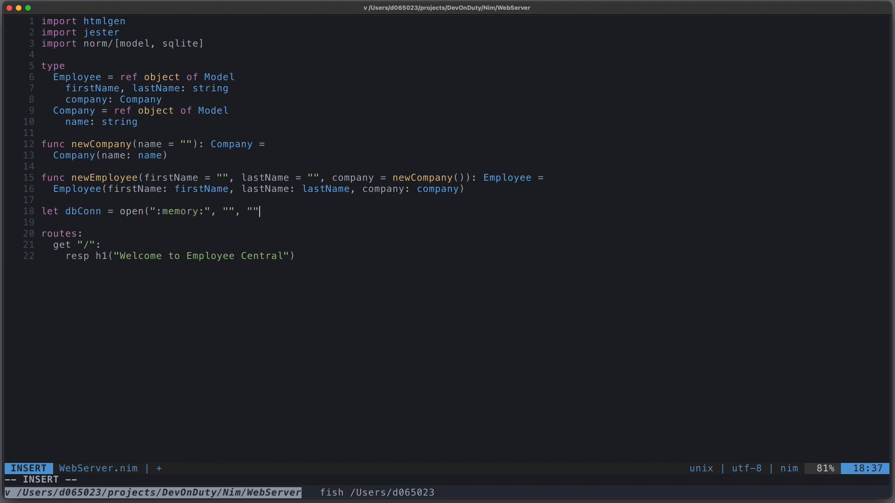
key(Escape)
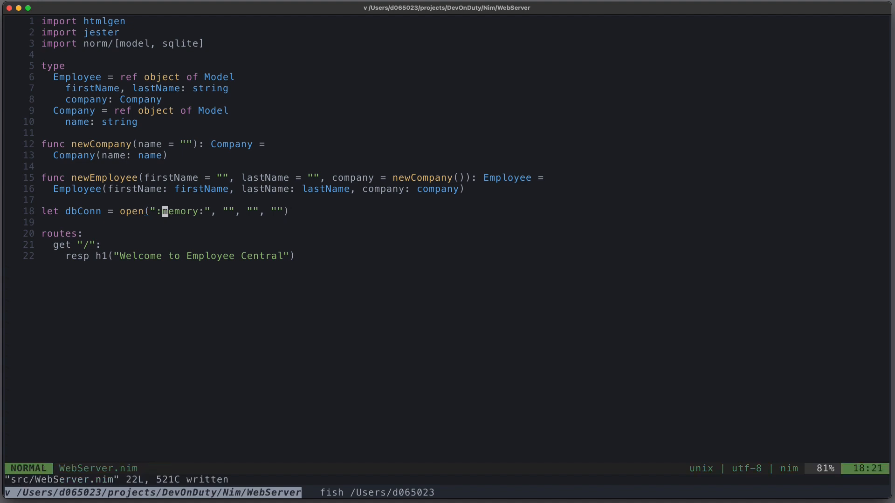
Add a post "/deploy" route below the root route calling dbConn.createTables(newEmployee())
key(o)
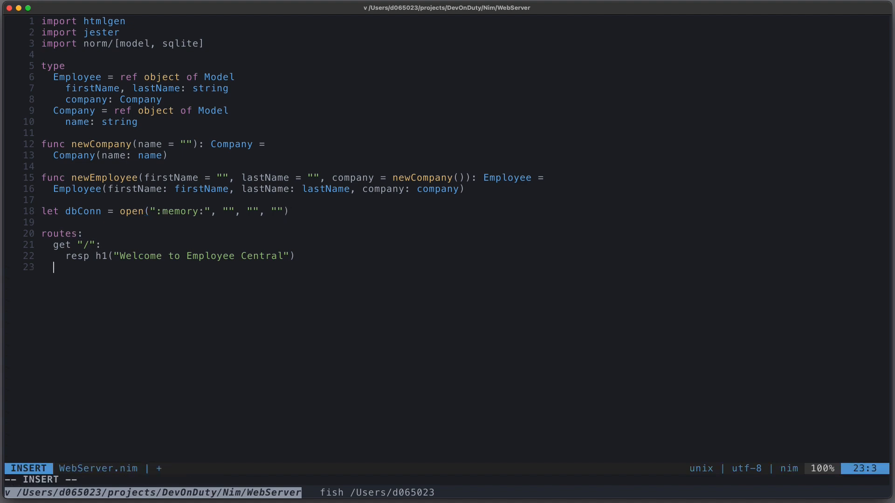
text(post)
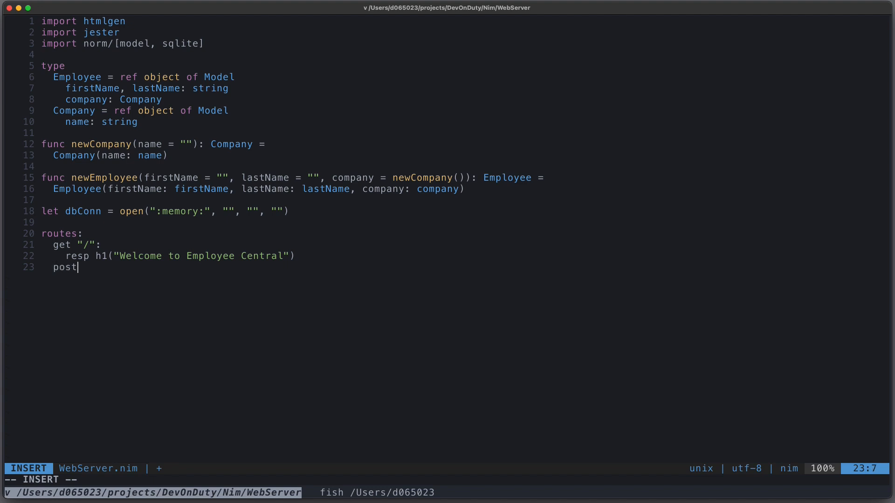
text("/)
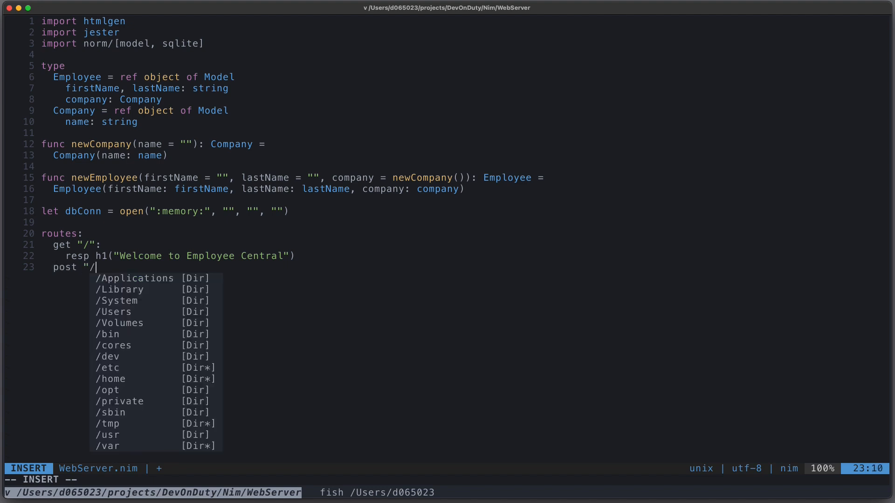
text(deploy":)
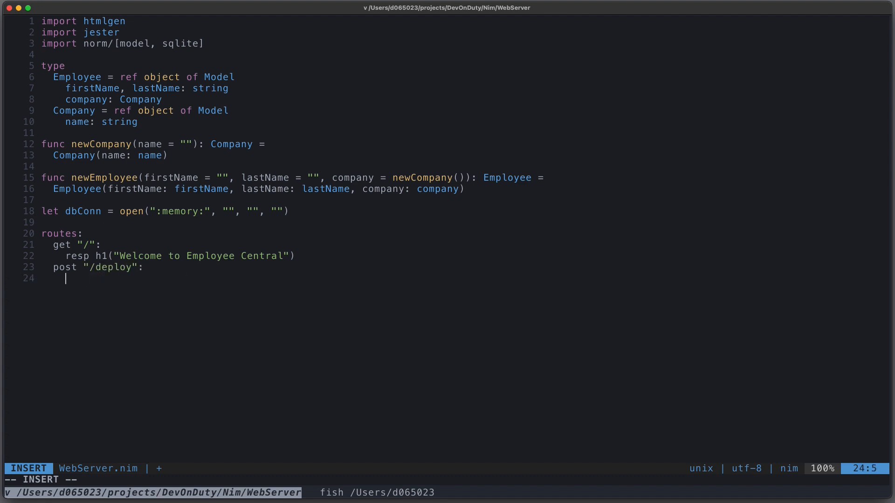
text(dbConn.)
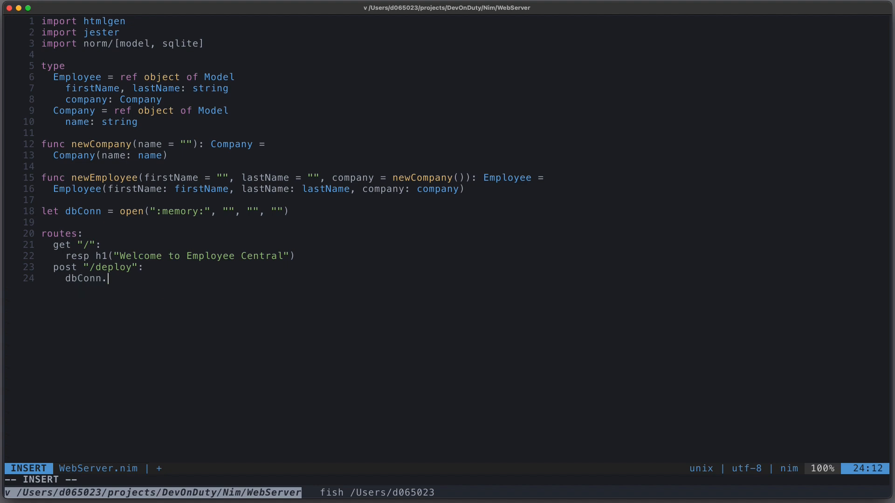
text(createTable)
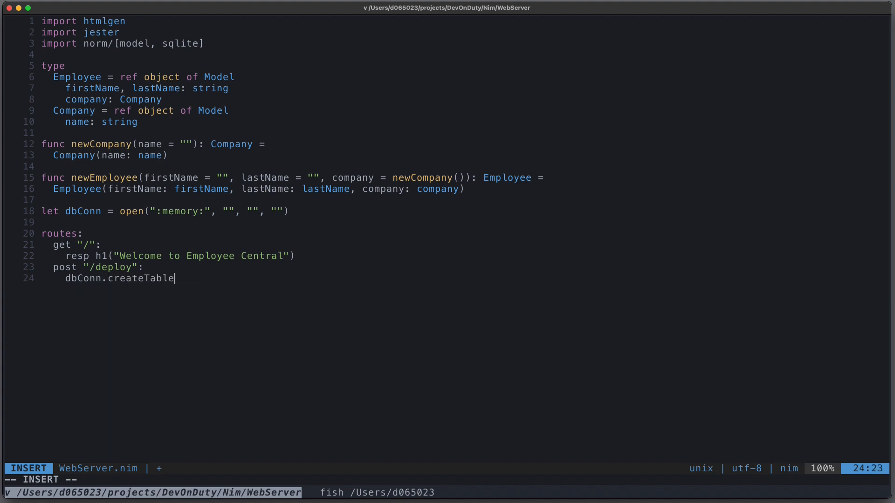
text(s(newEmployee()
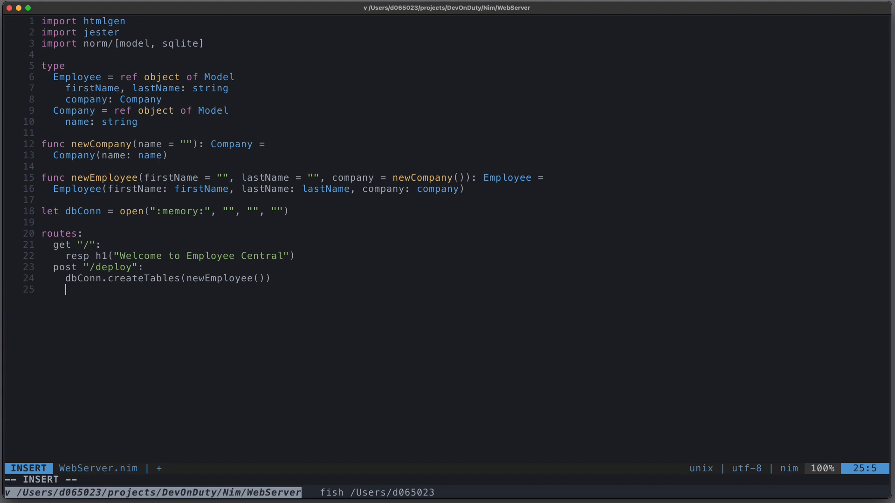
Declare var eCorp = newCompany("ECorp") and a duplicated fooBar = newCompany("FooBar")
text(var)
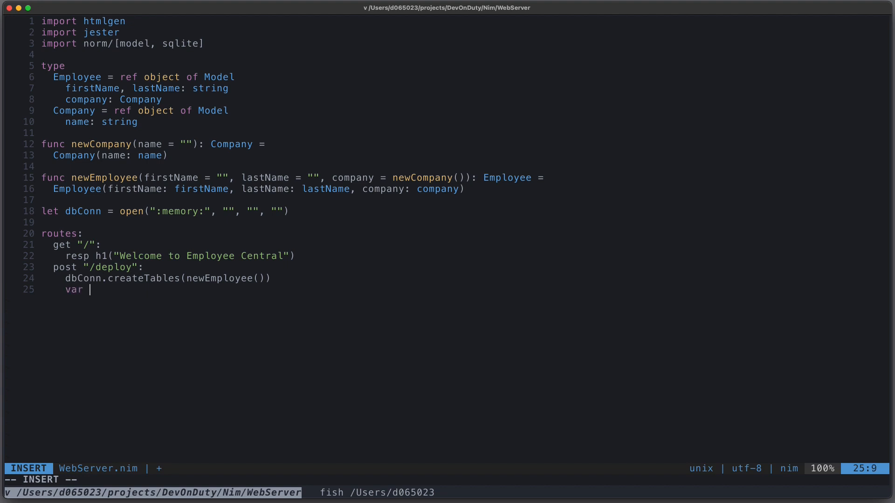
text(eCorp)
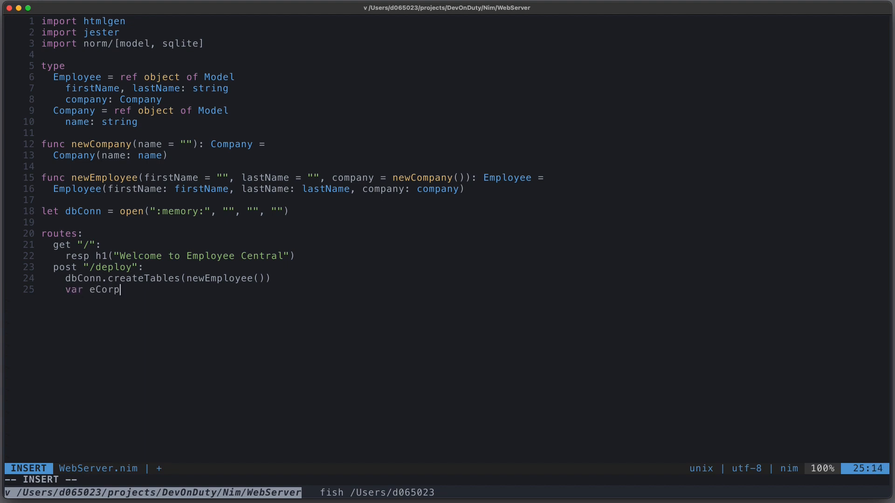
text(= newCompany("ECorp")
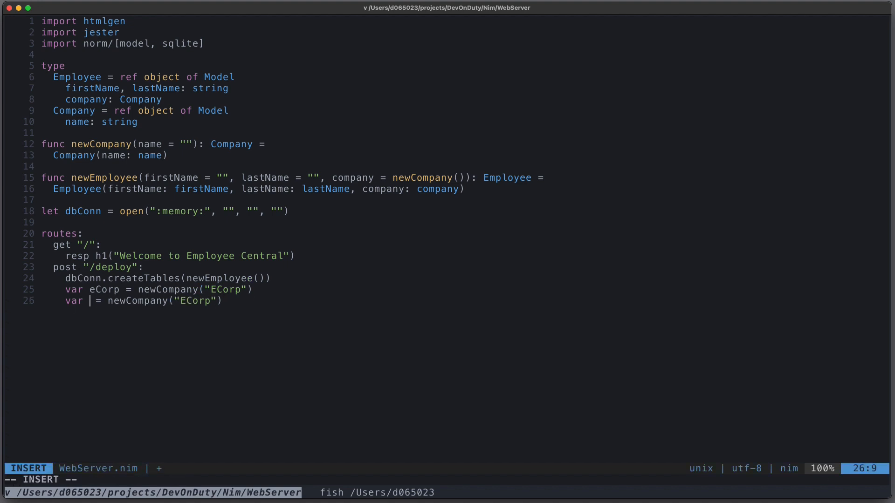
text(fooBar)
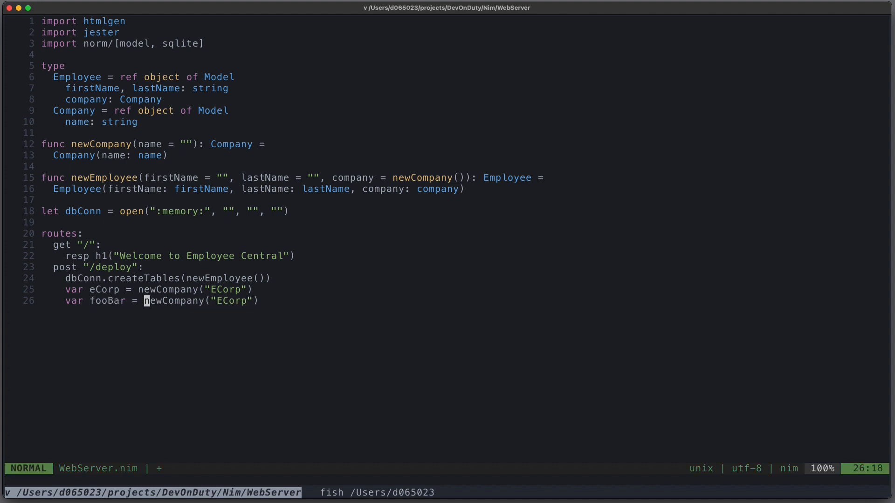
text(FooBar)
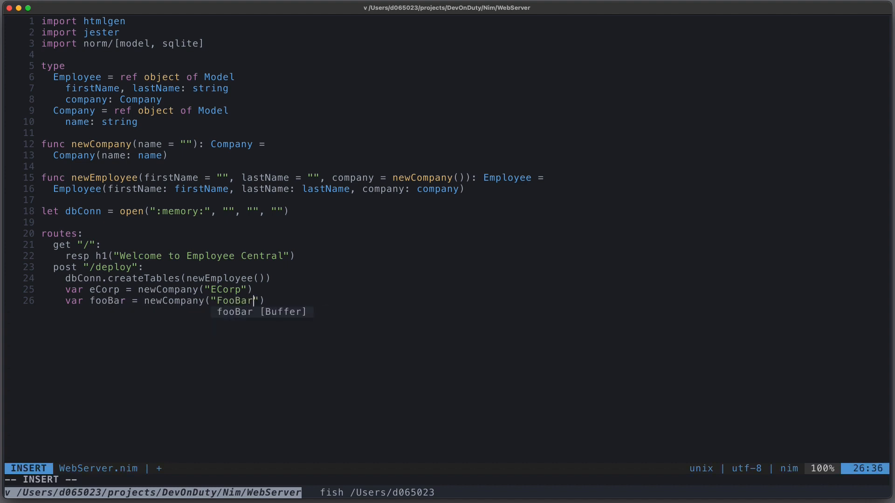
key(enter)
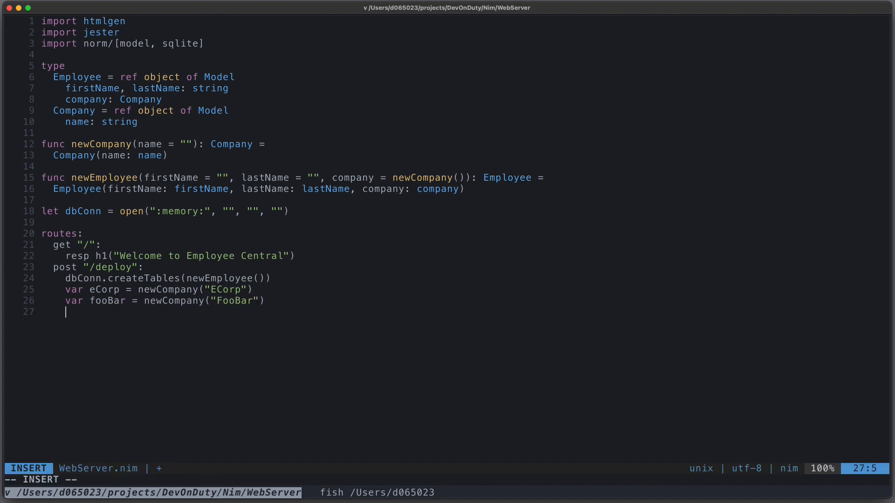
Declare var employees = [newEmployee("Peter", "Miller", ecorp), newEmployee("Michael", "Baz", fooBar)]
text(var)
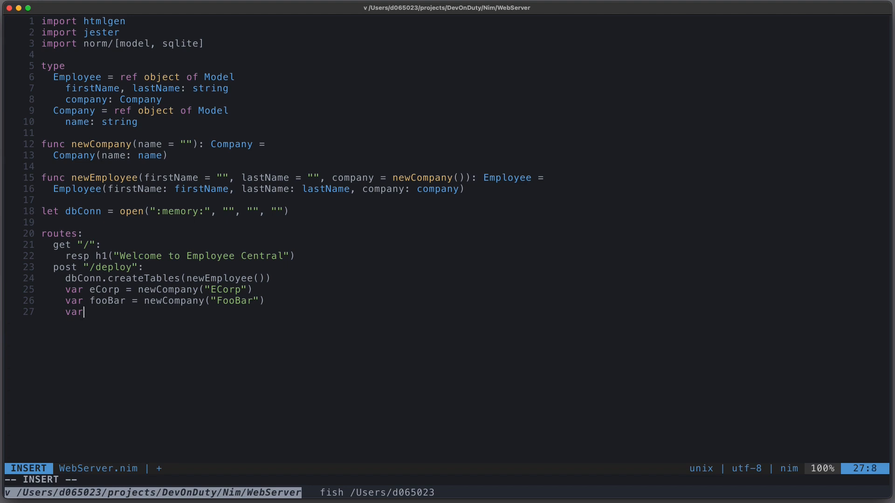
text(employees)
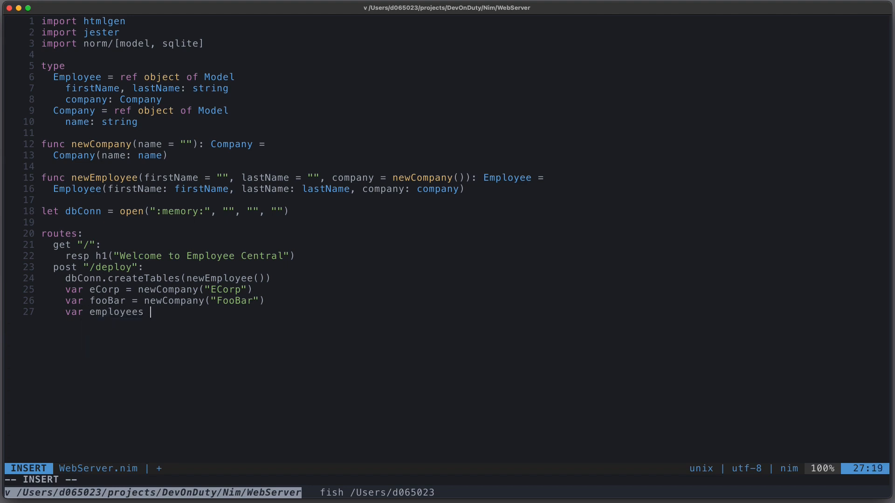
text(= [)
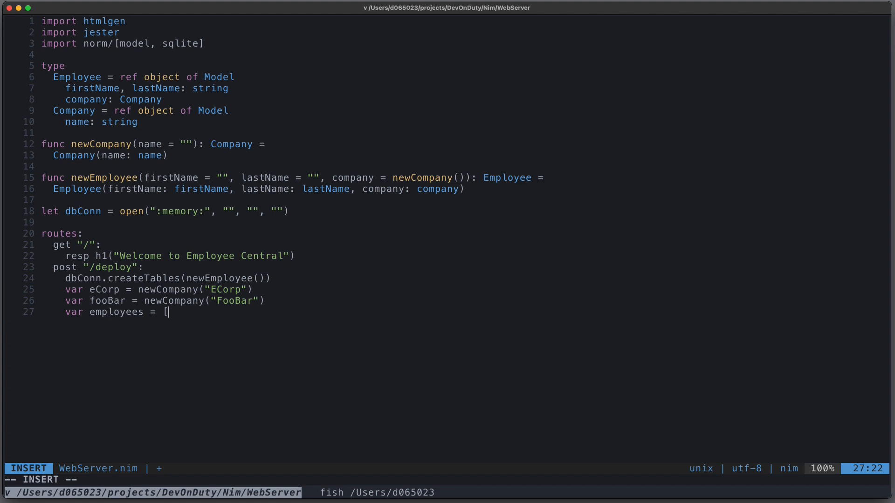
text(newEmployee()
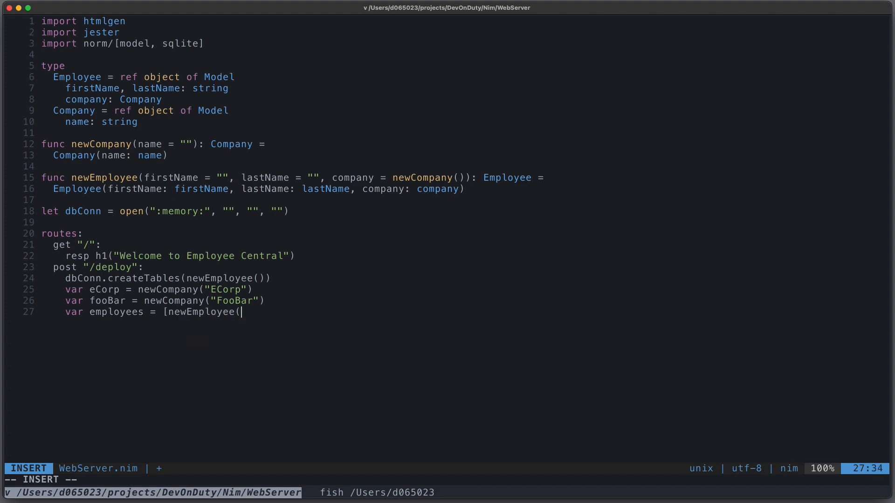
text("Peter", ")
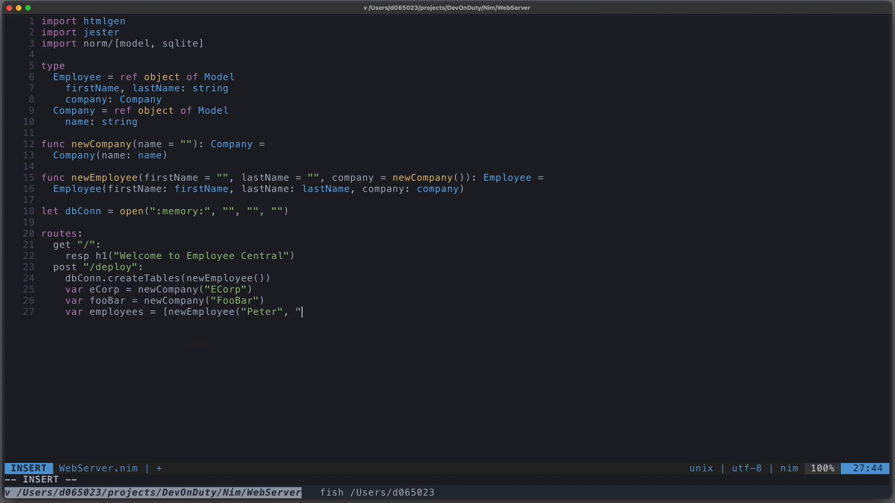
text(Miller", e)
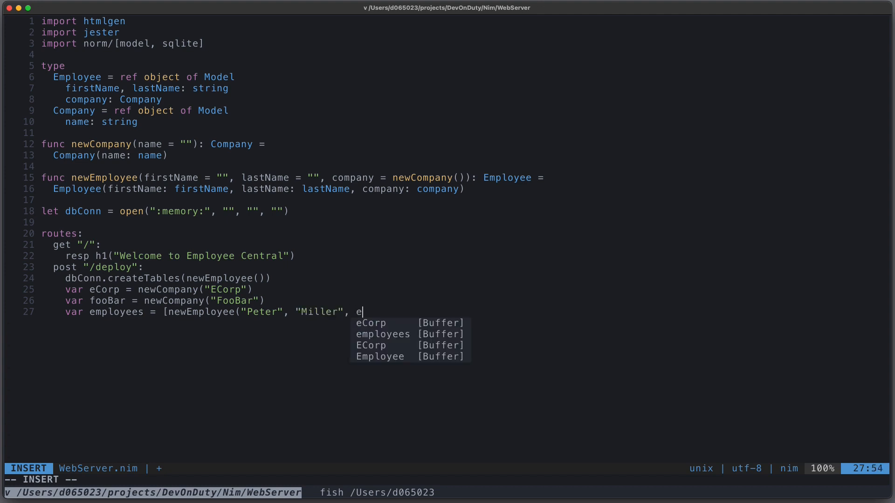
text(corp), newEmployee("M)
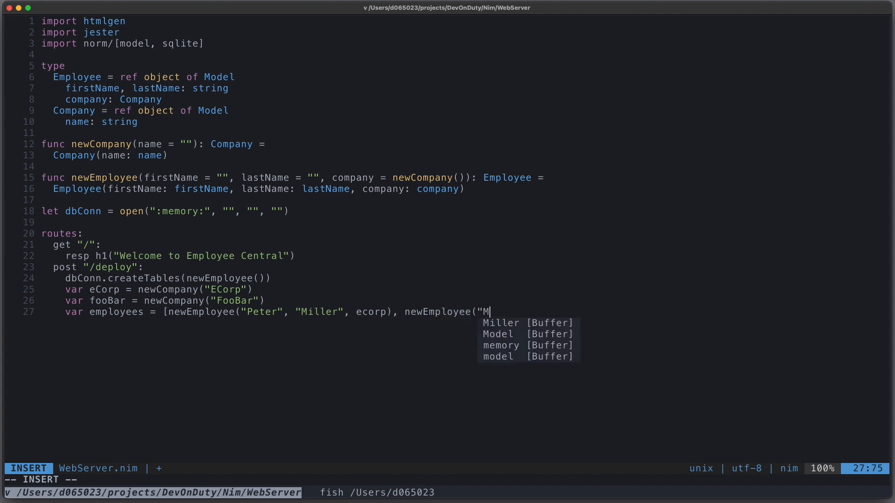
text(ichael", "B)
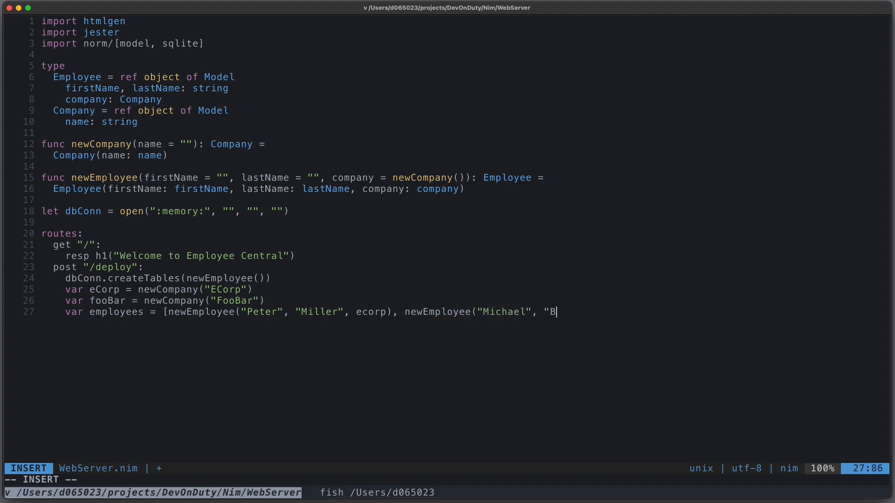
text(az",)
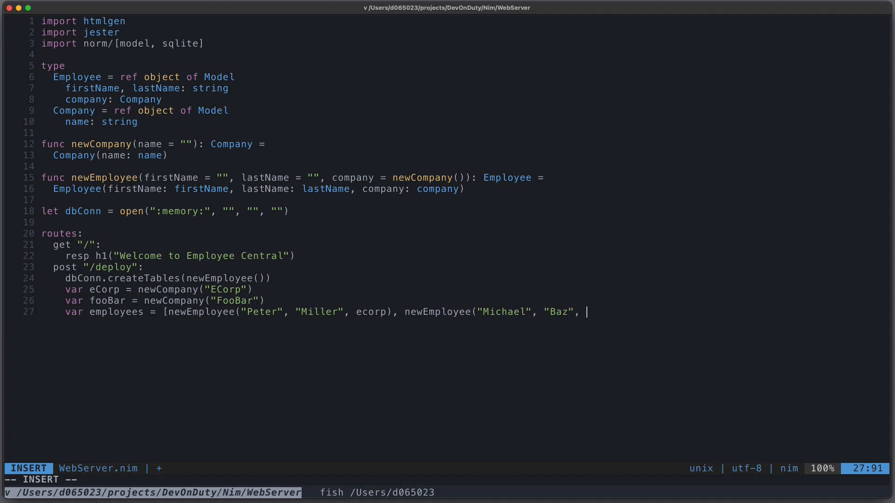
text(fooBar)])
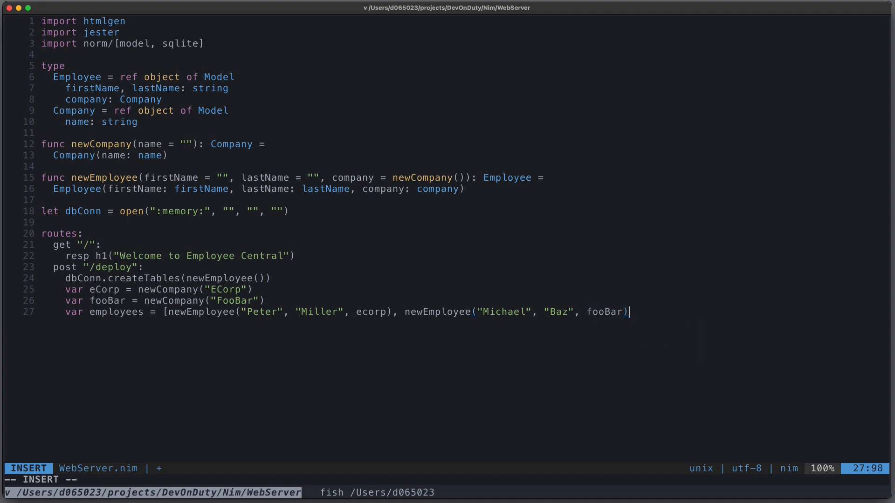
key(enter)
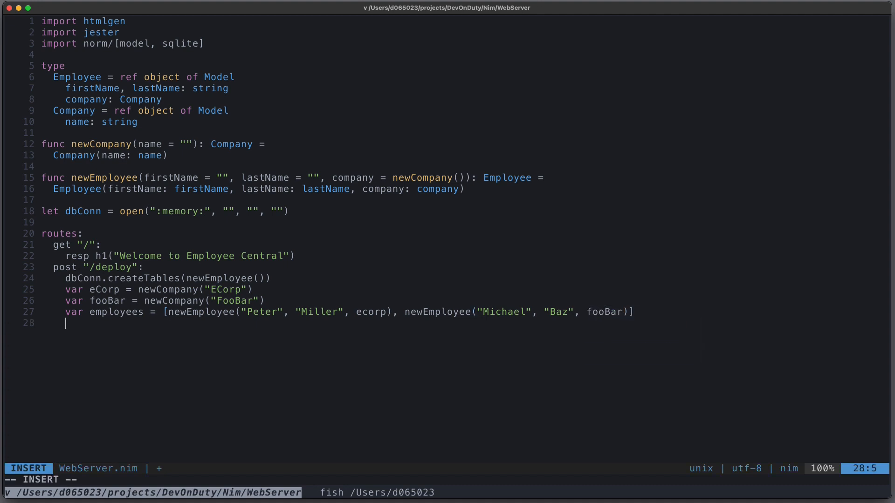
Under post "/deploy", add dbConn.insert(employees) and resp "Deployment complete."
text(dbConn)
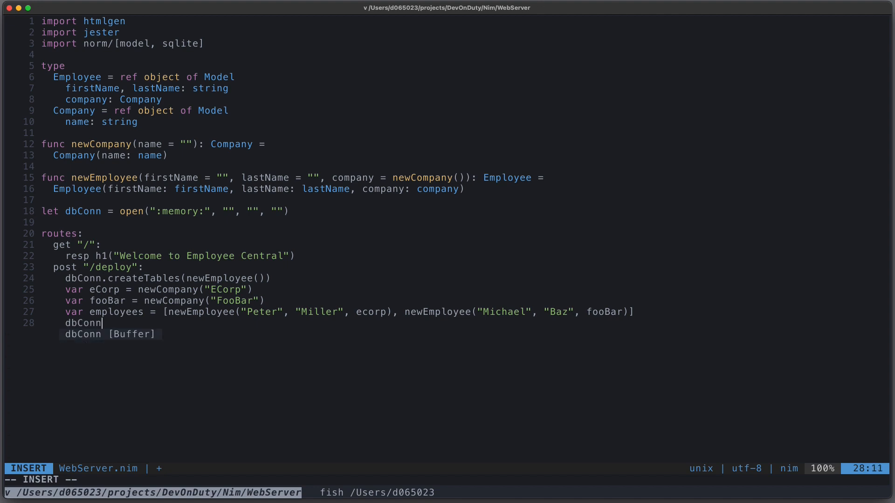
text(.insert()
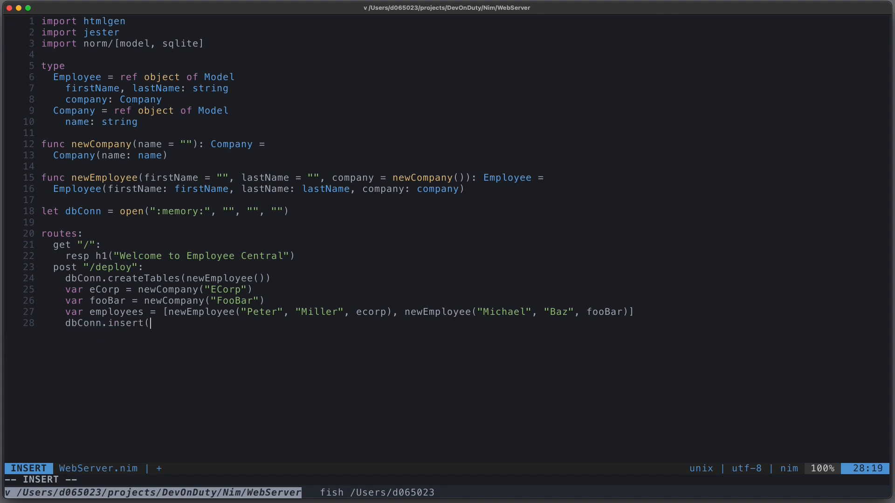
text(employees)
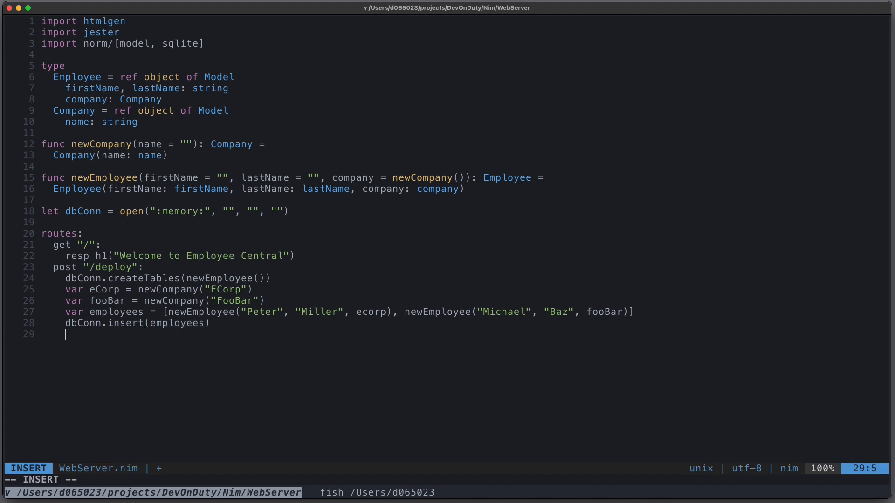
text(resp "D)
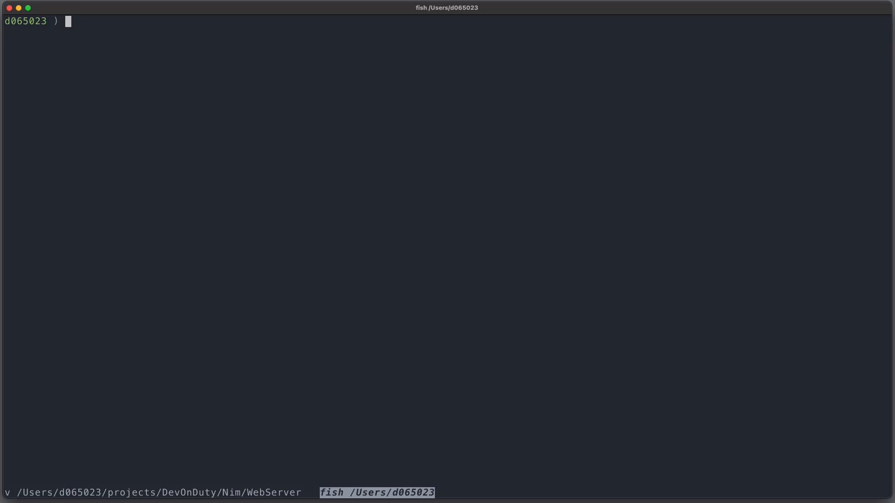
Run http POST "localhost:5000/deploy" in the fish shell
text(http POST "localhost:5000/deploy")
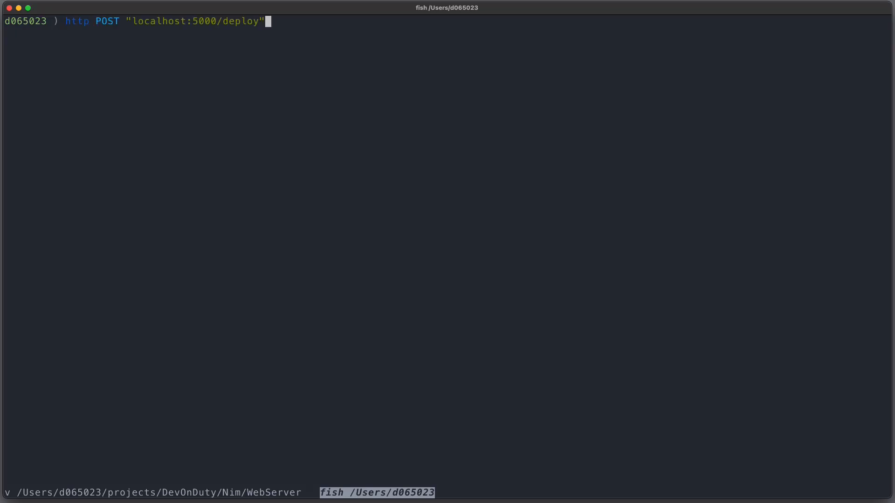
key(enter)
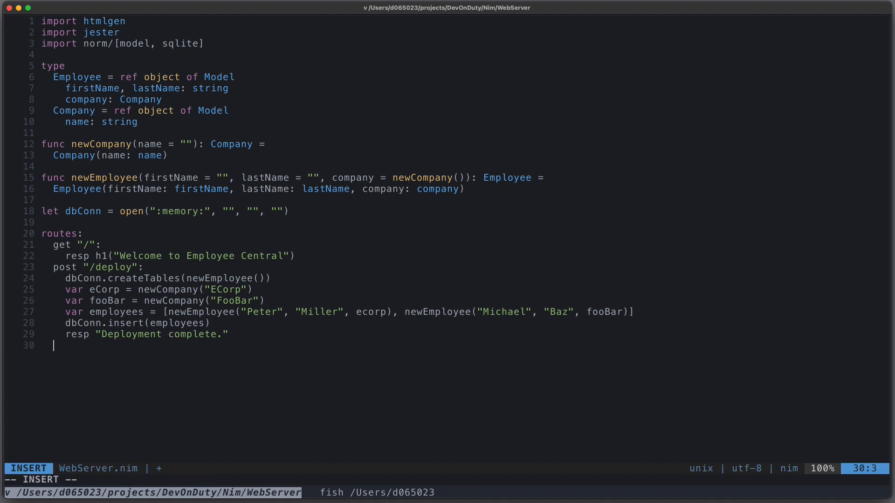
Start a get "/employees" route declaring var employees = @[newEmployee()]
text(get "/employees":)
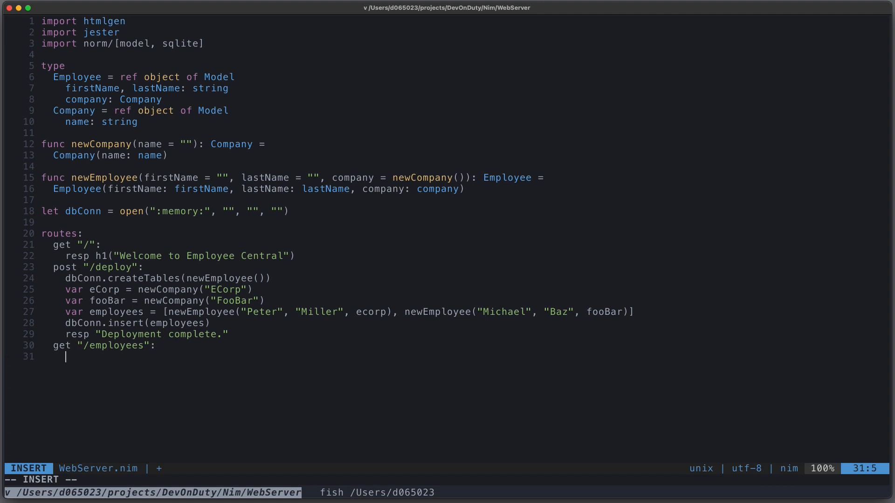
text(var employees)
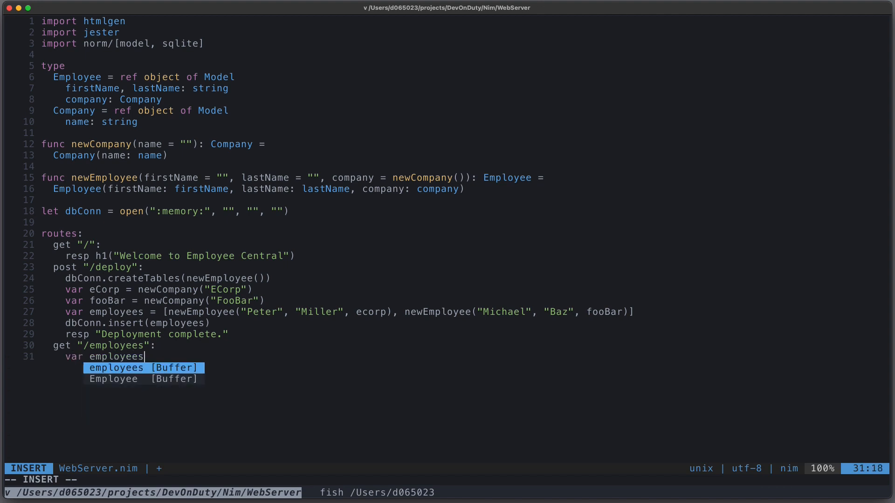
text(= @[)
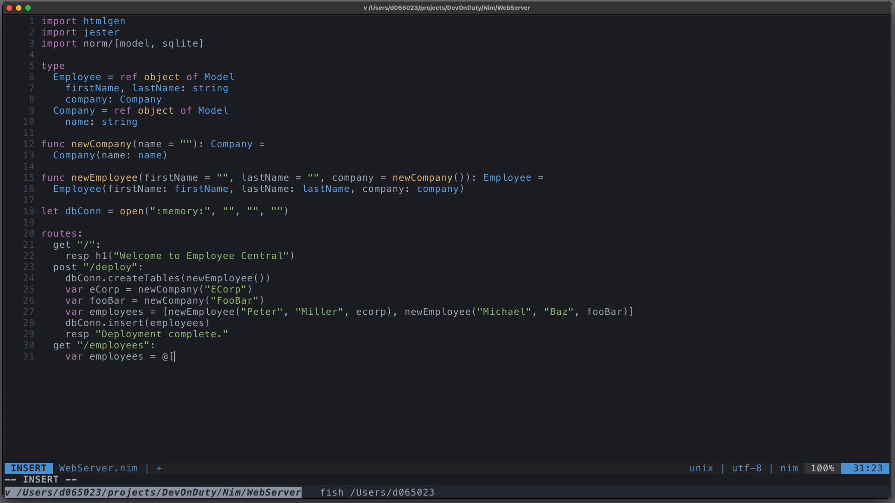
text(newEmployee()])
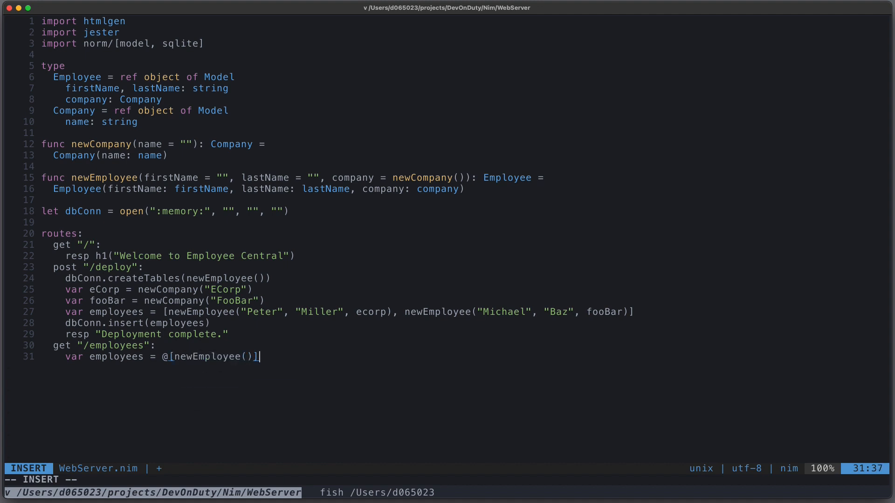
Add dbConn.select(employees, "Employee.firstName = ?", "Peter") to the route
text(dbConn.selec)
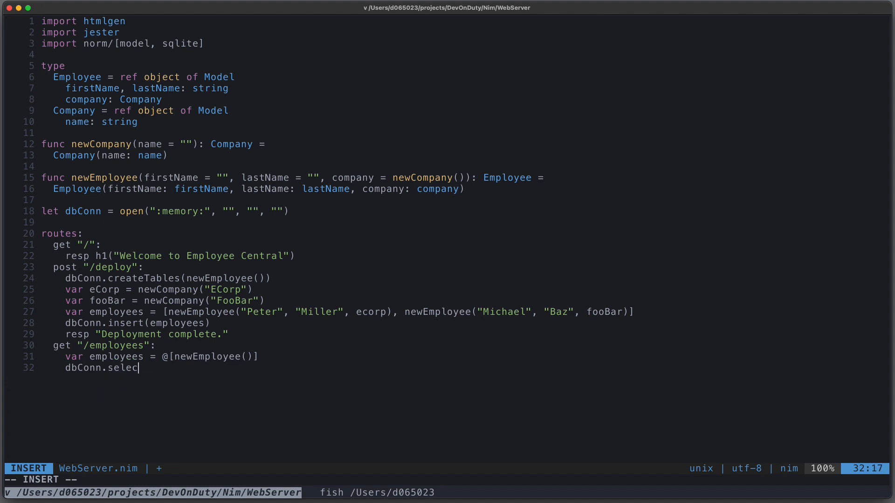
text(t(employees)
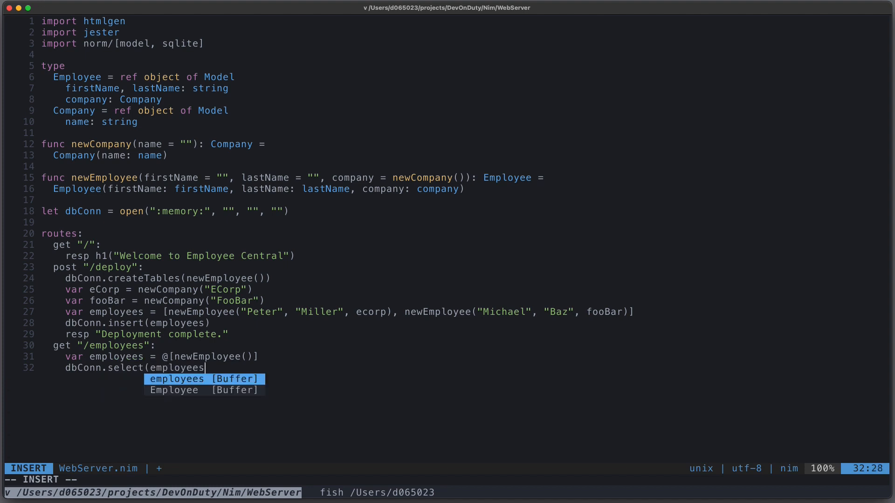
text(, ")
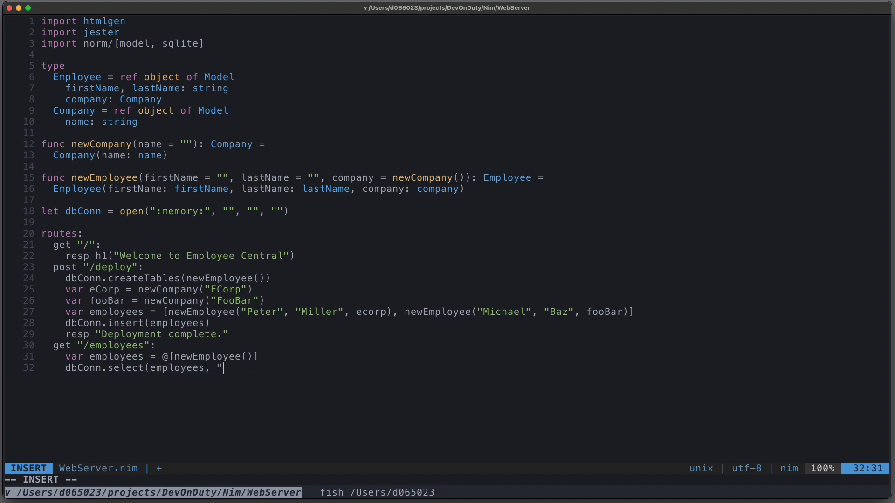
text(Employee)
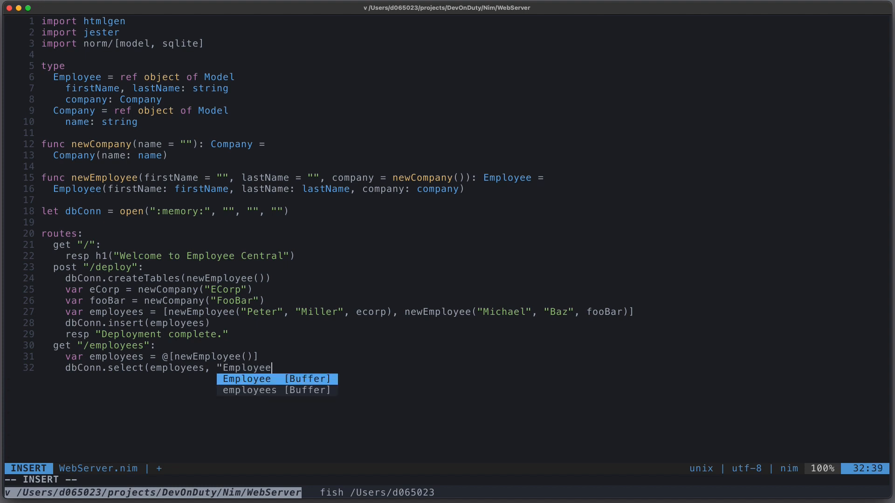
text(.firstName)
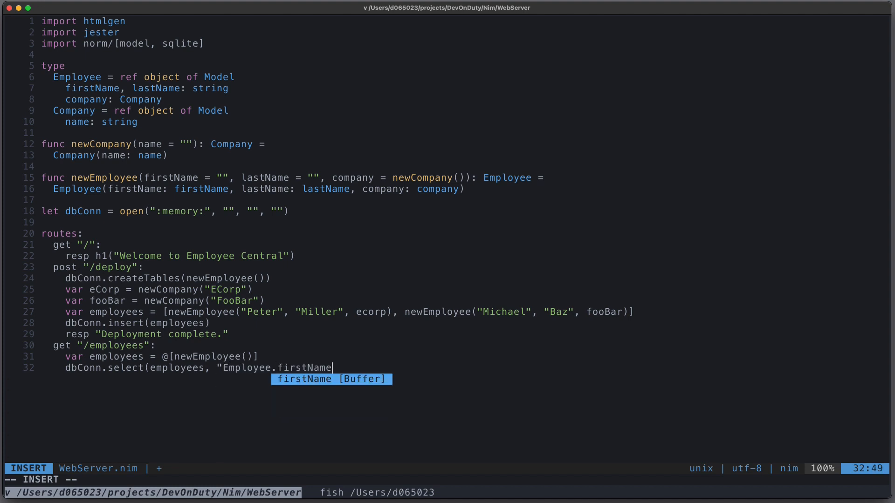
text(= ?", "p)
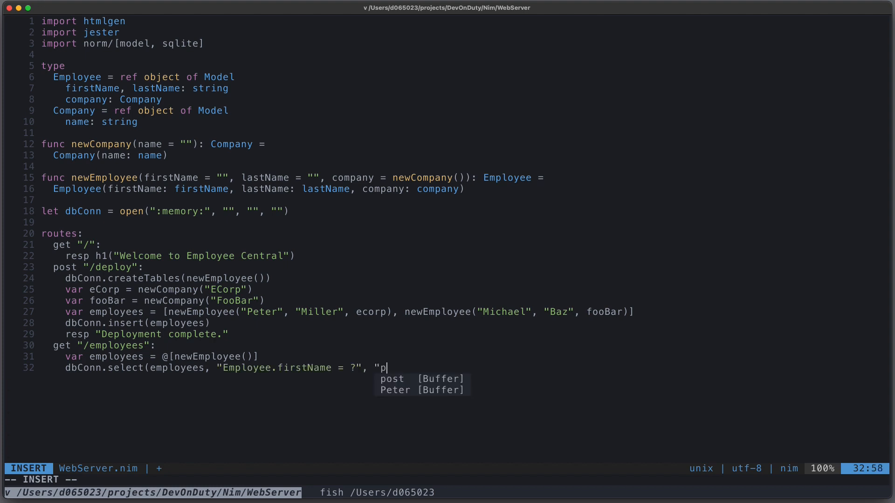
text(eter"))
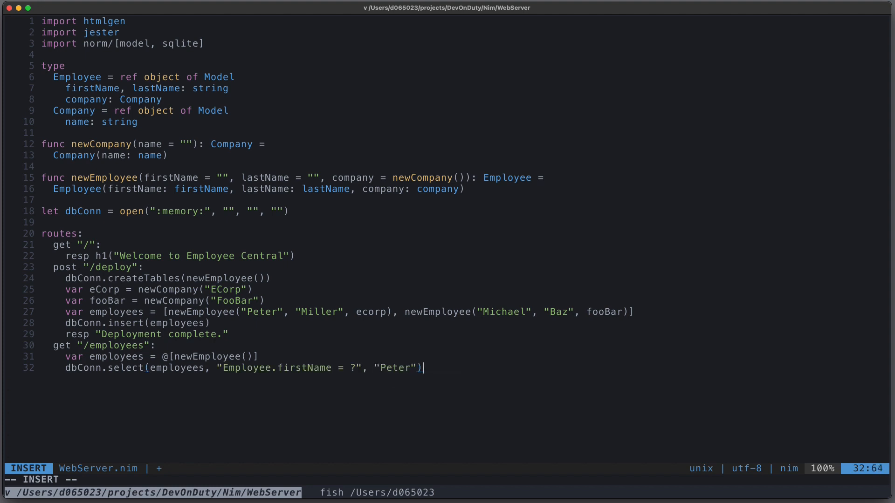
On a new line, respond with resp %*employees
key(enter)
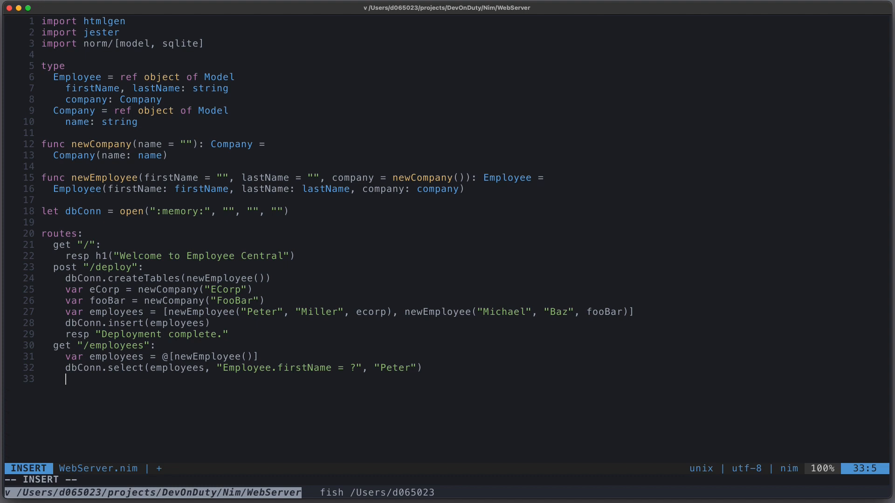
text(resp)
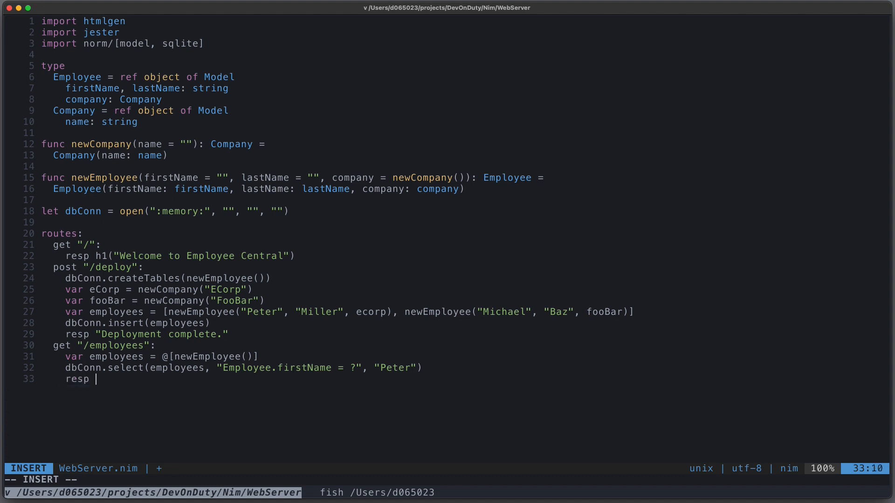
text(%*)
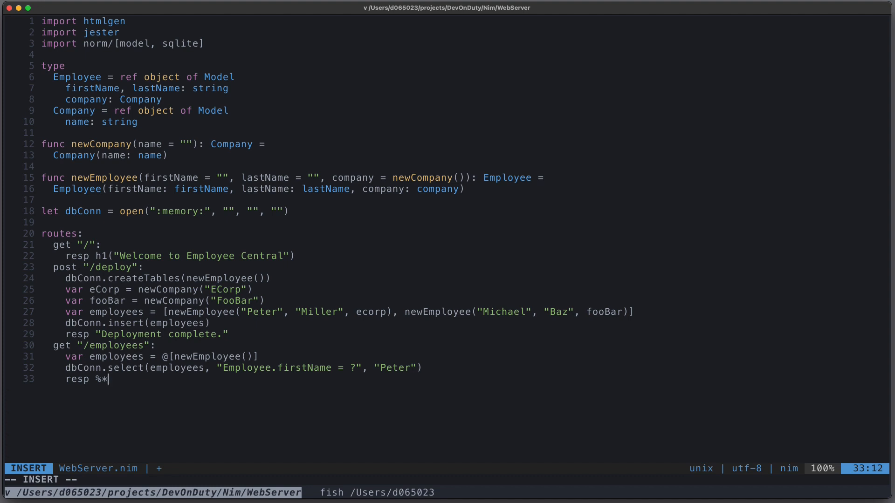
text(temk)
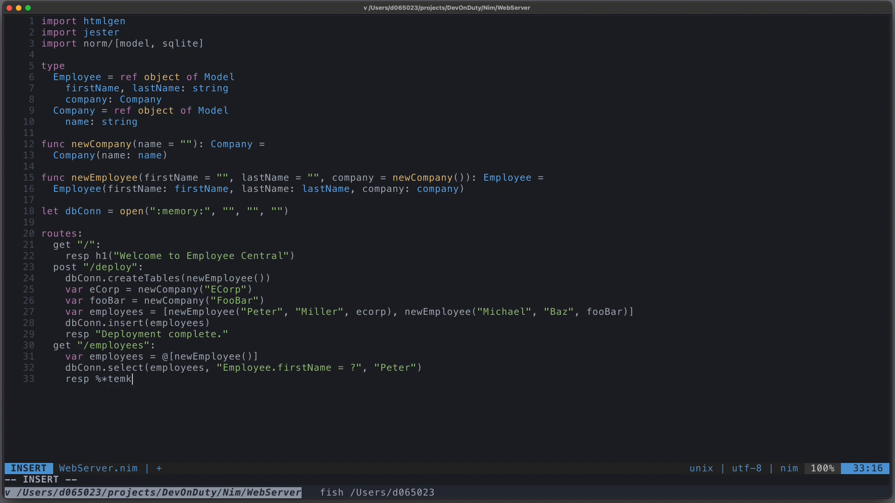
text(employees)
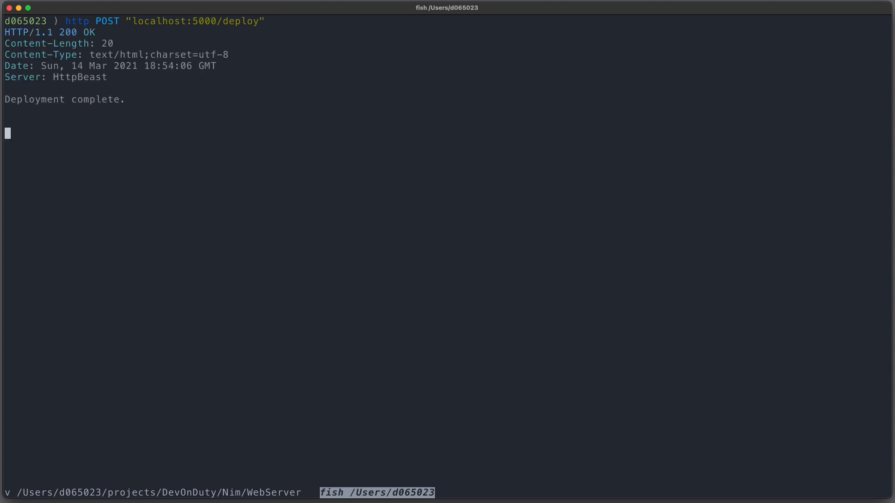
Type http "localhost:5000/employees" at the fish prompt
text(http "localhost:5000/employees")
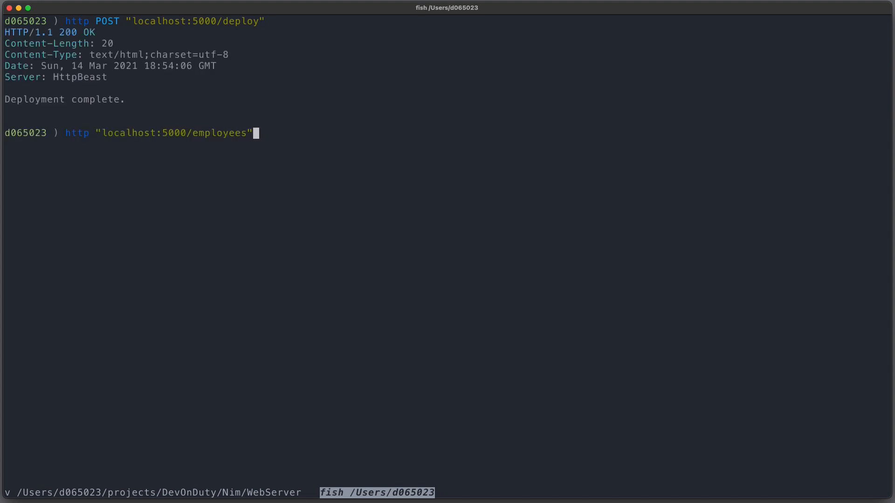